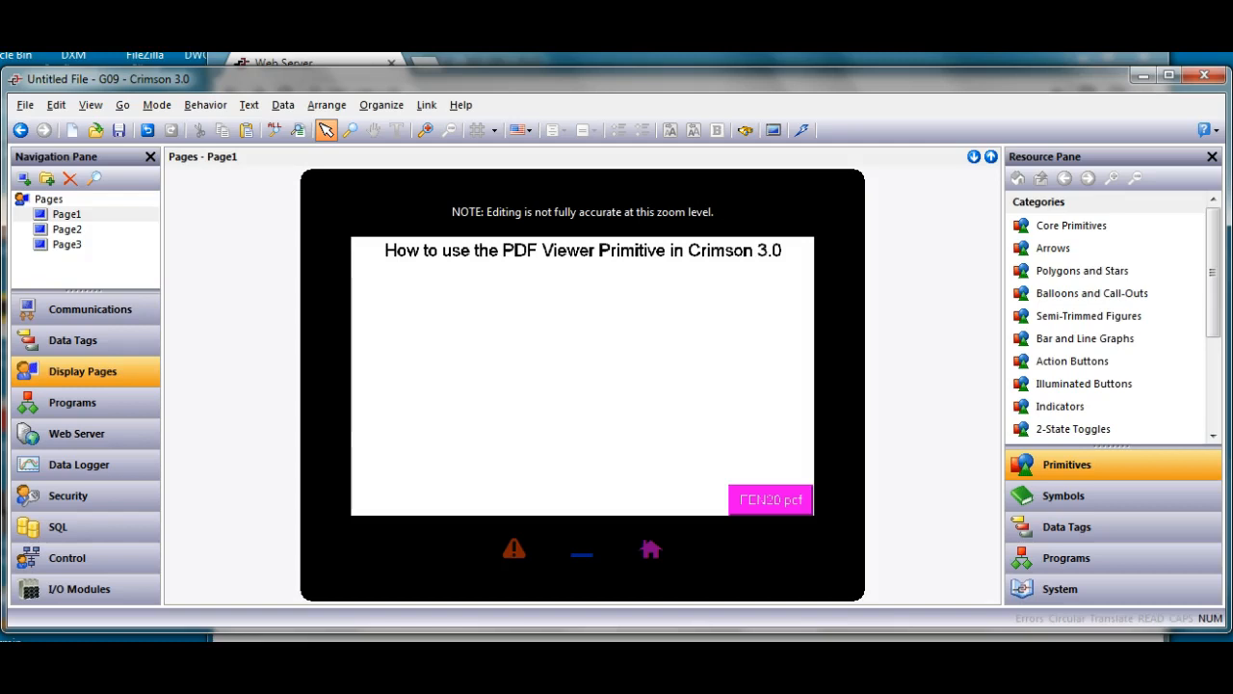
pyautogui.moveTo(190, 89)
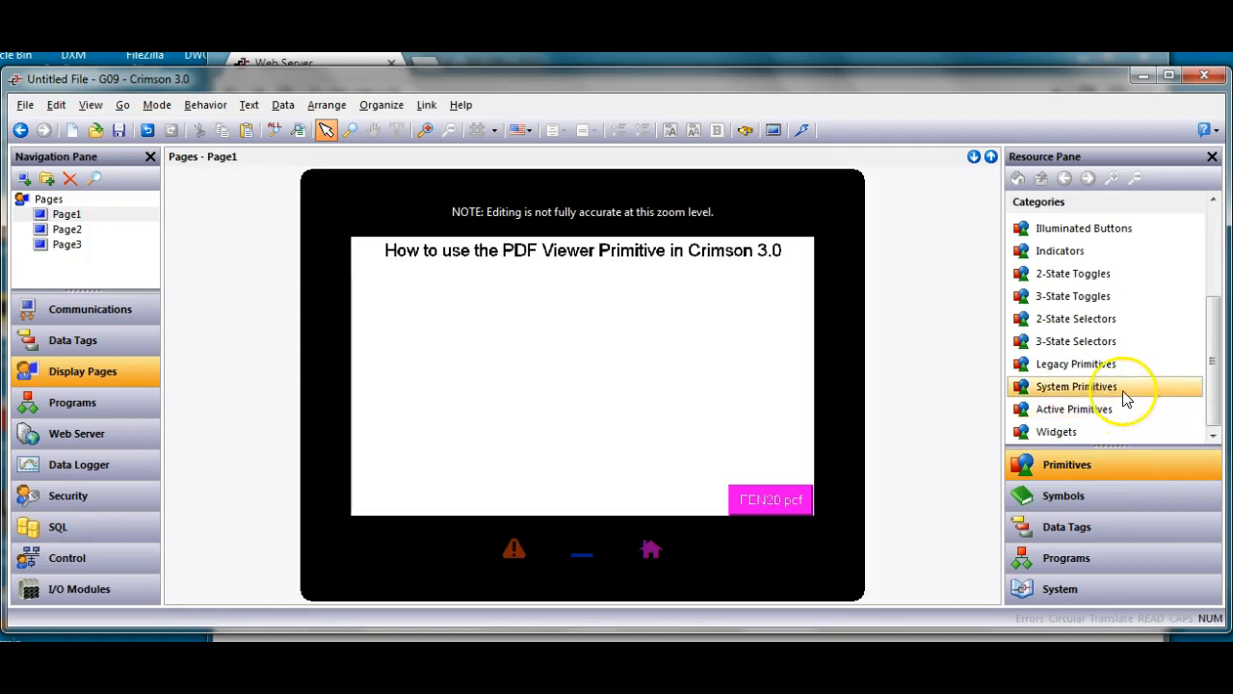
# - Place a PDF Viewer from System Primitives onto Page1 below the title
pyautogui.click(1108, 386)
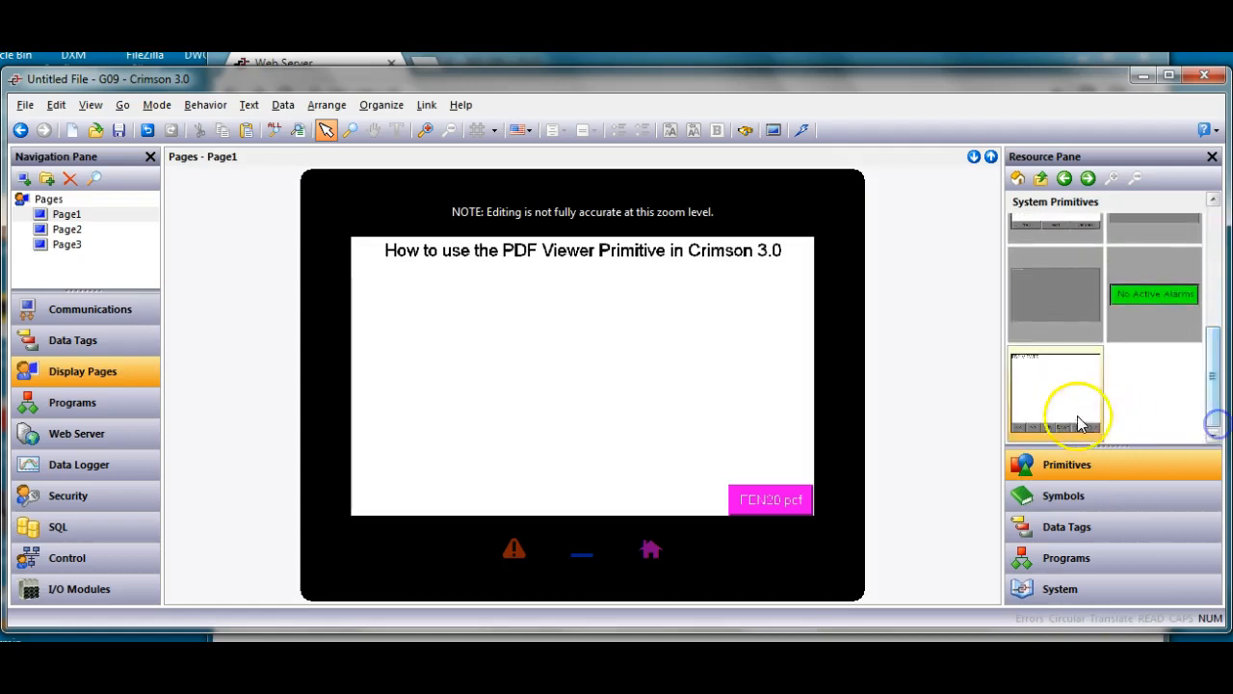
pyautogui.moveTo(1056, 395)
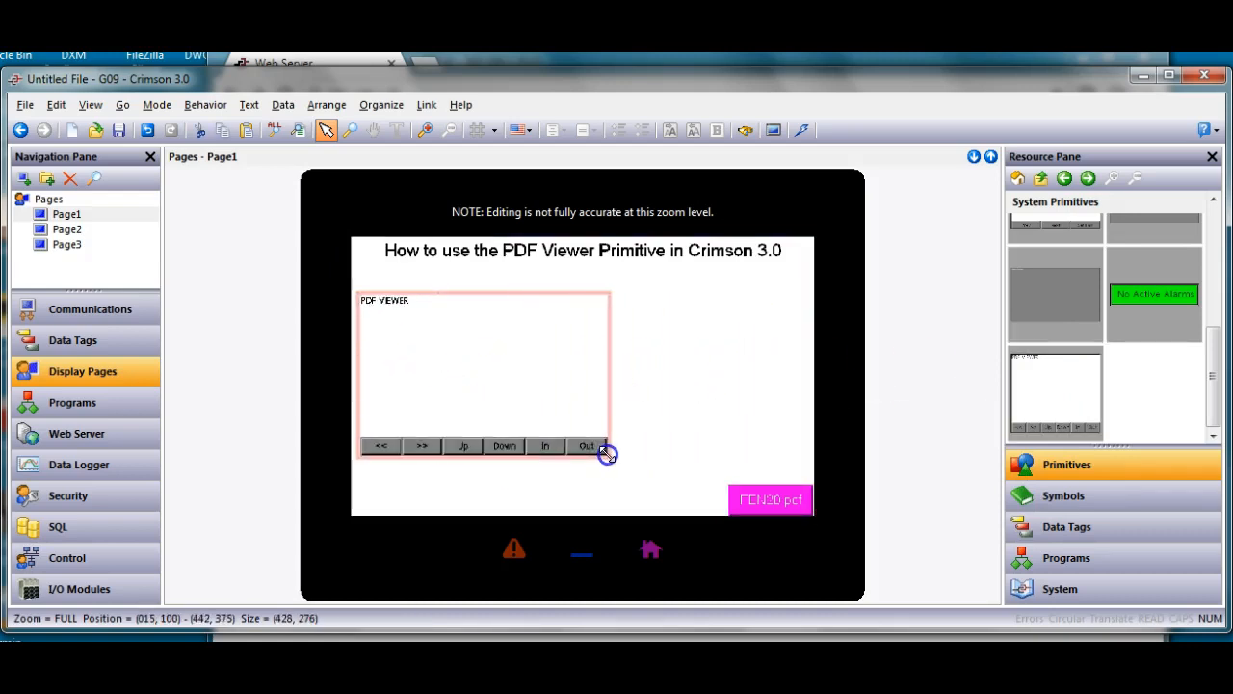
pyautogui.click(484, 376)
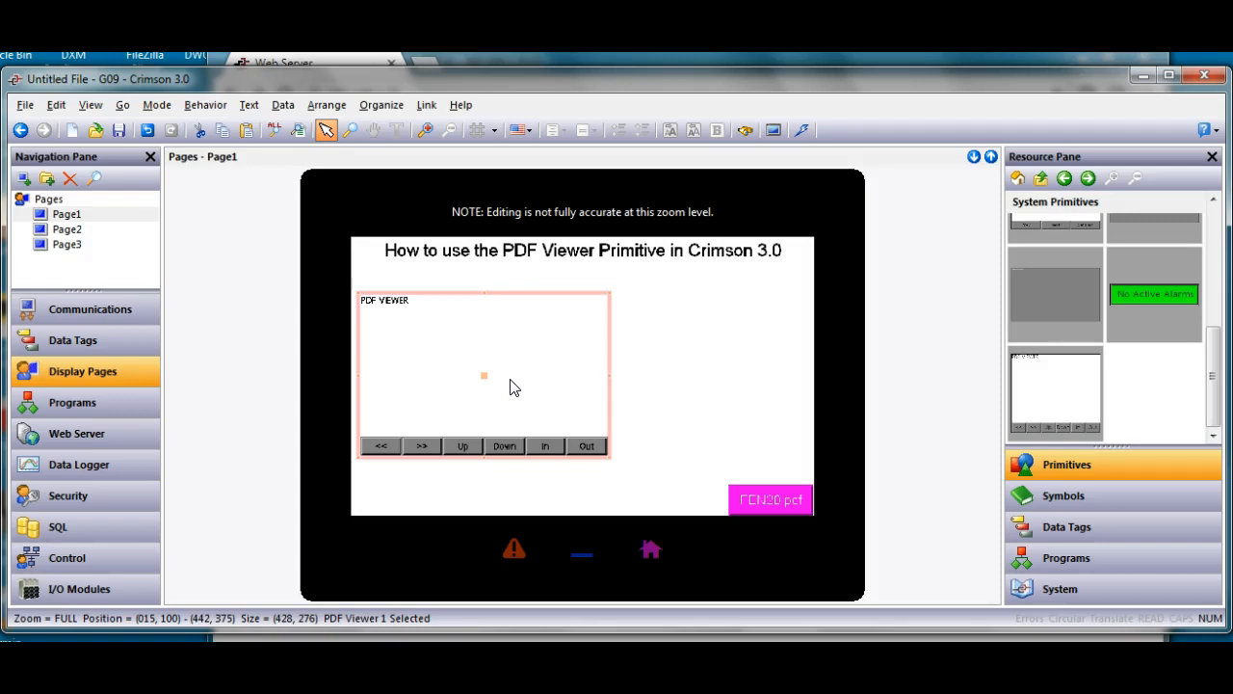
pyautogui.moveTo(114, 340)
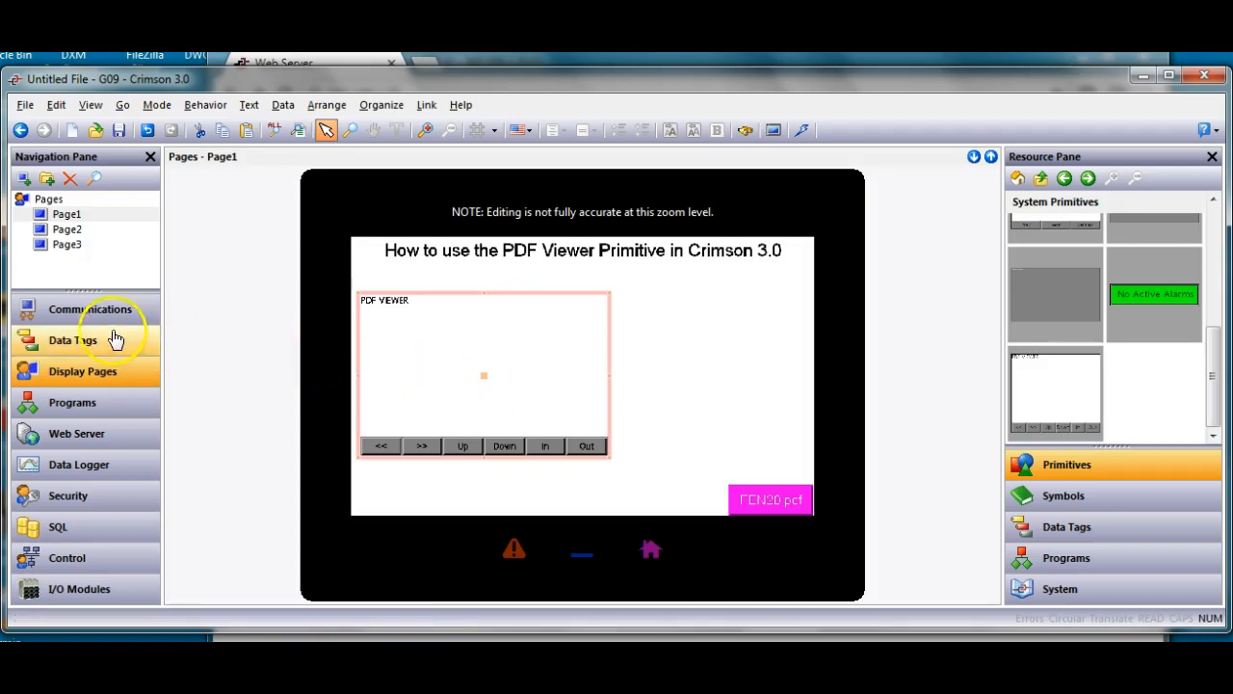
# - Enable the FTP Server service with Read-Write anonymous access on port 21
pyautogui.click(90, 308)
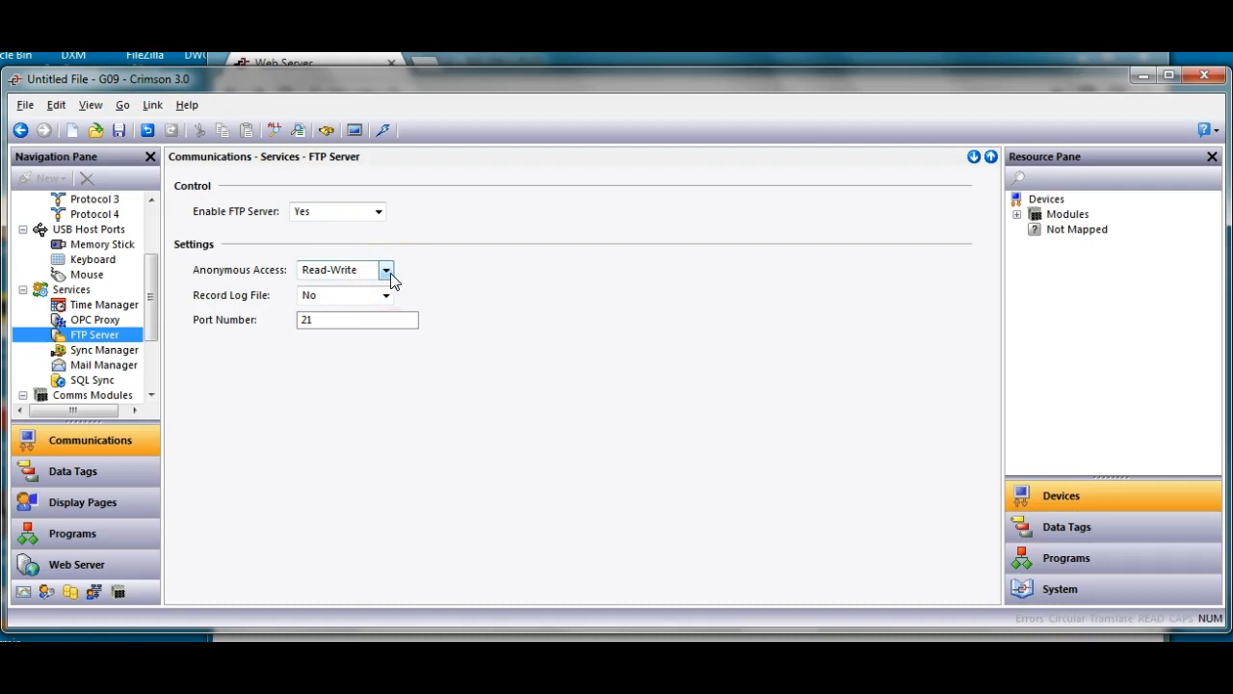
pyautogui.moveTo(409, 282)
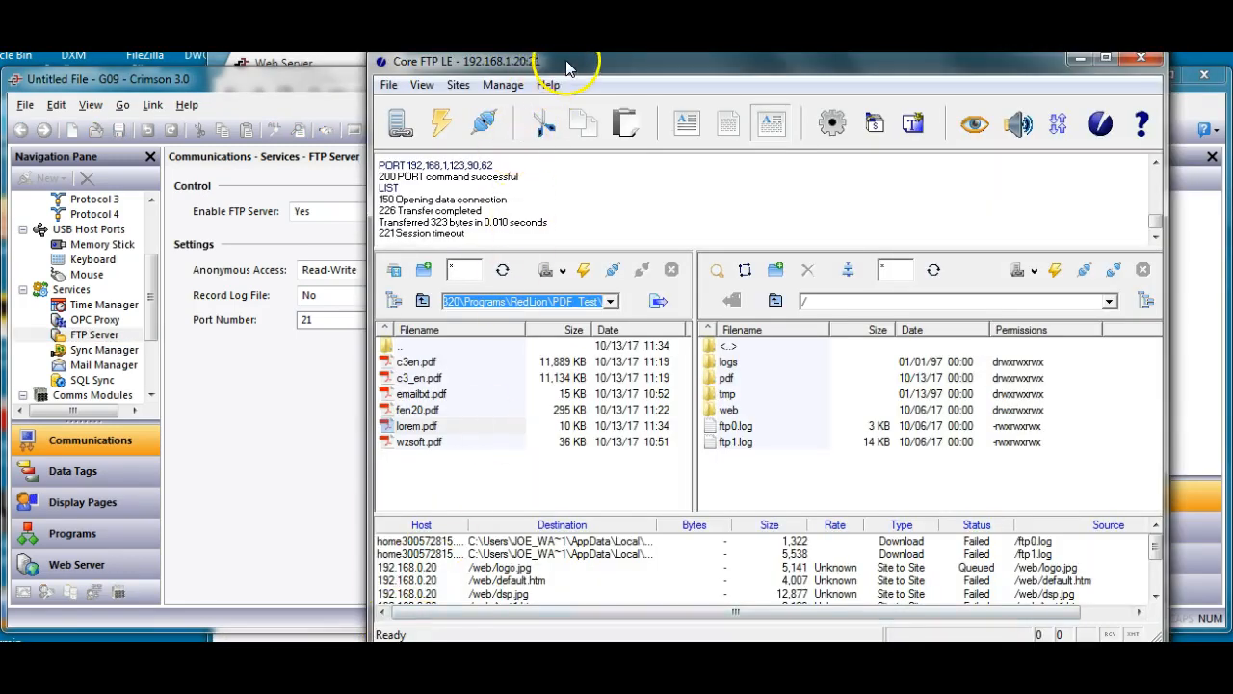
# - Connect anonymously to the saved Local_HMI site at 192.168.1.20 via Site Manager
pyautogui.moveTo(569, 60); pyautogui.dragTo(491, 72)
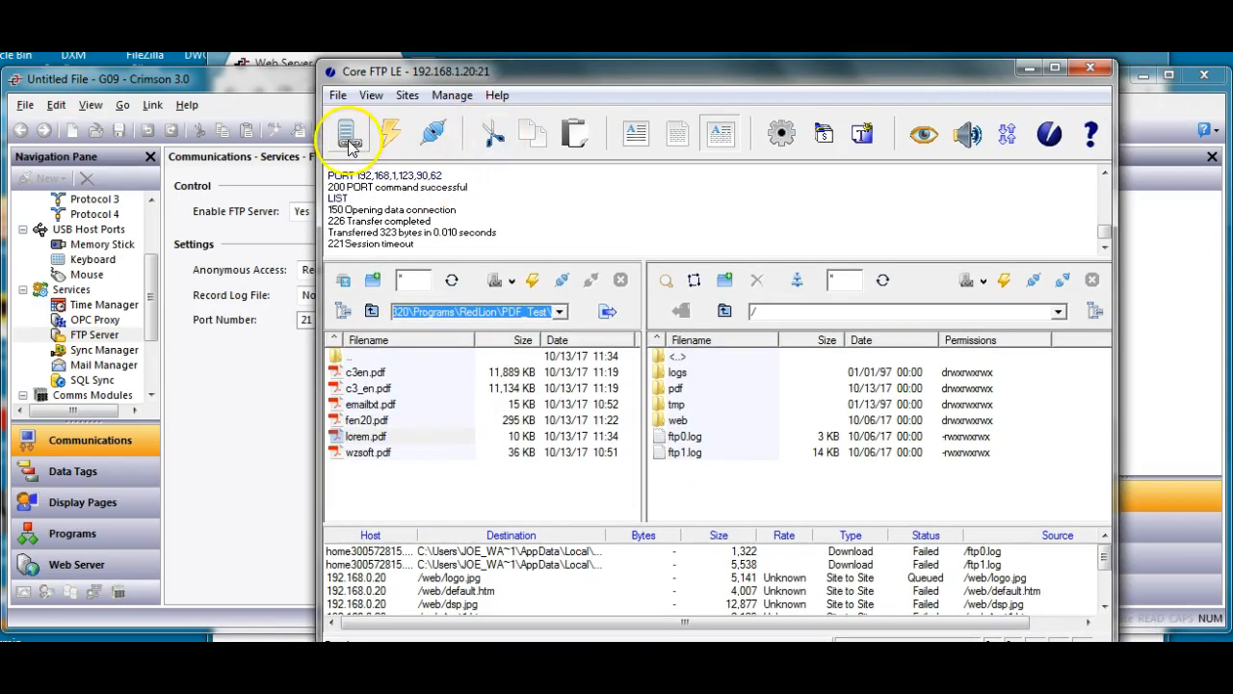
pyautogui.click(349, 133)
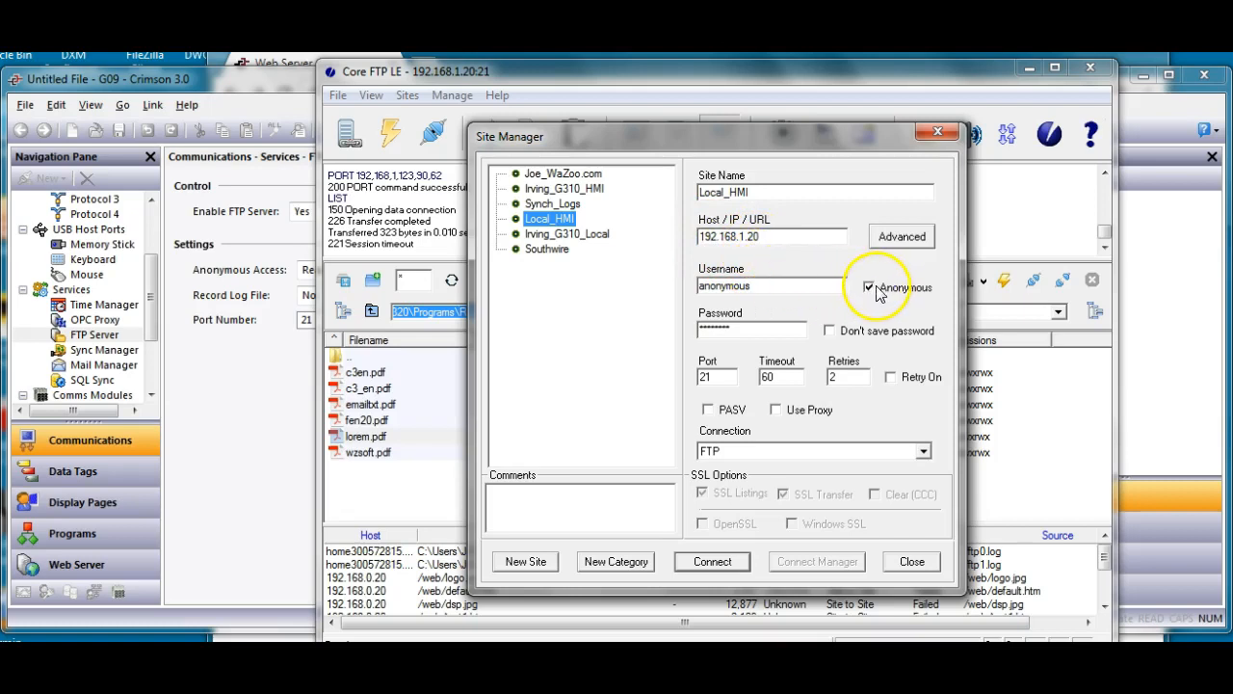
pyautogui.moveTo(819, 289)
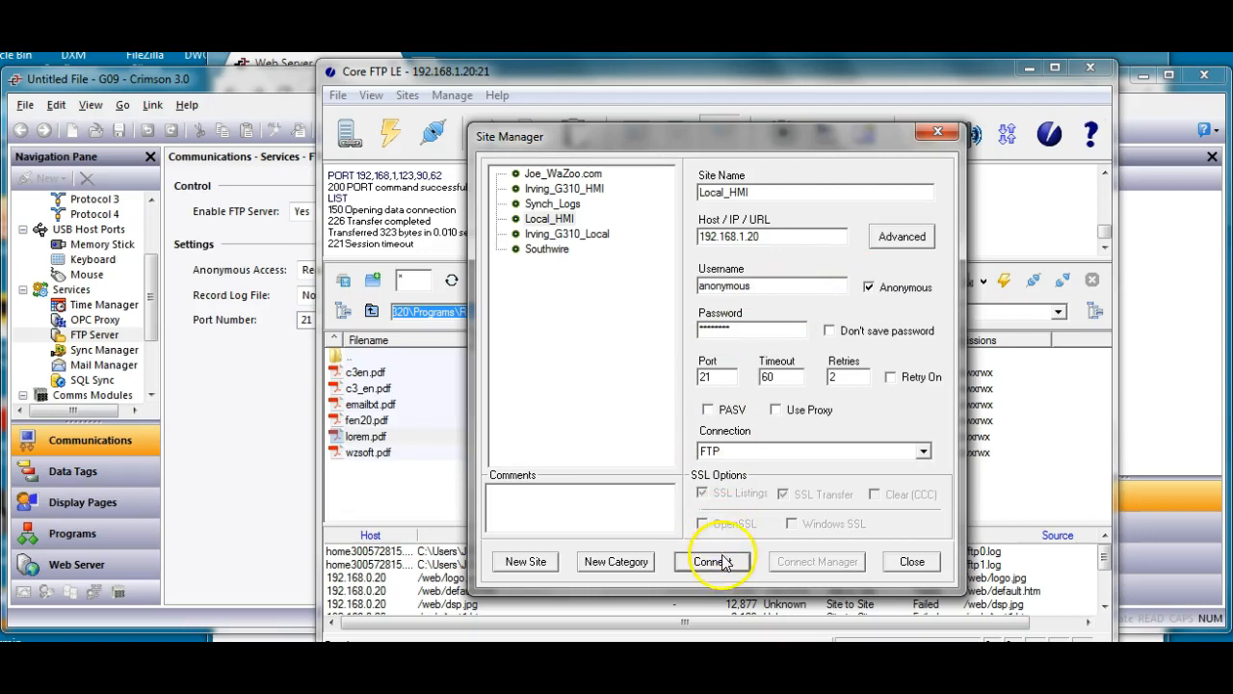
pyautogui.click(709, 561)
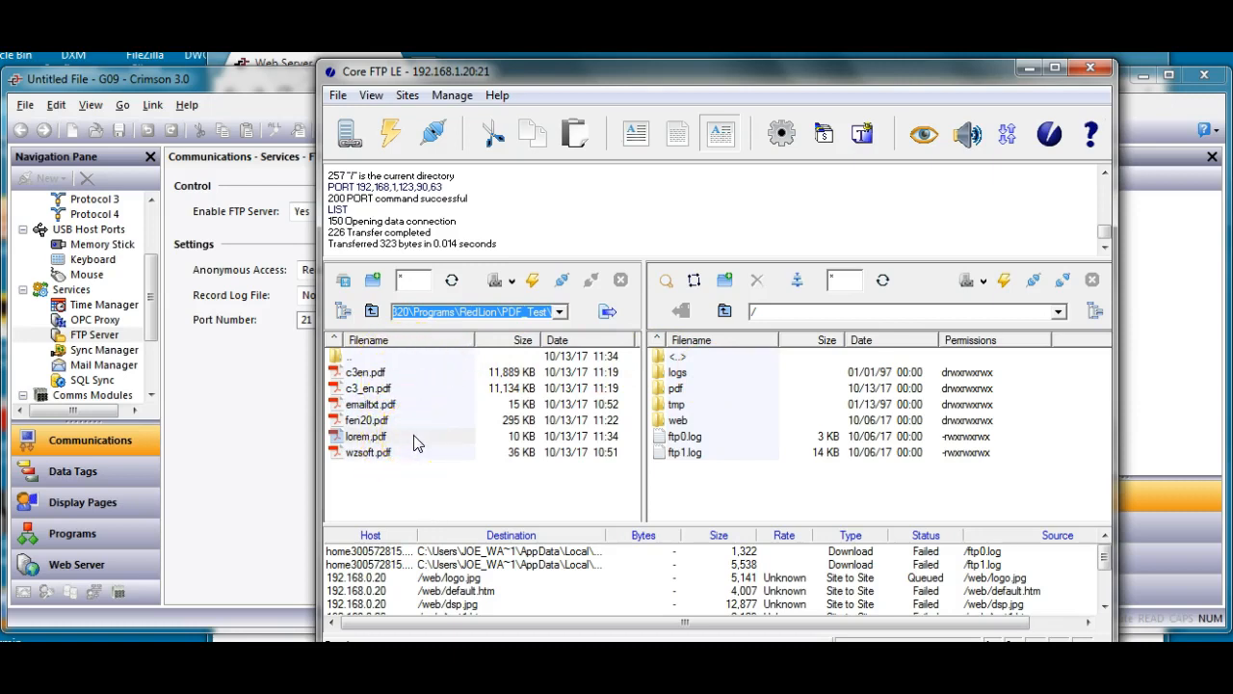
pyautogui.moveTo(473, 458)
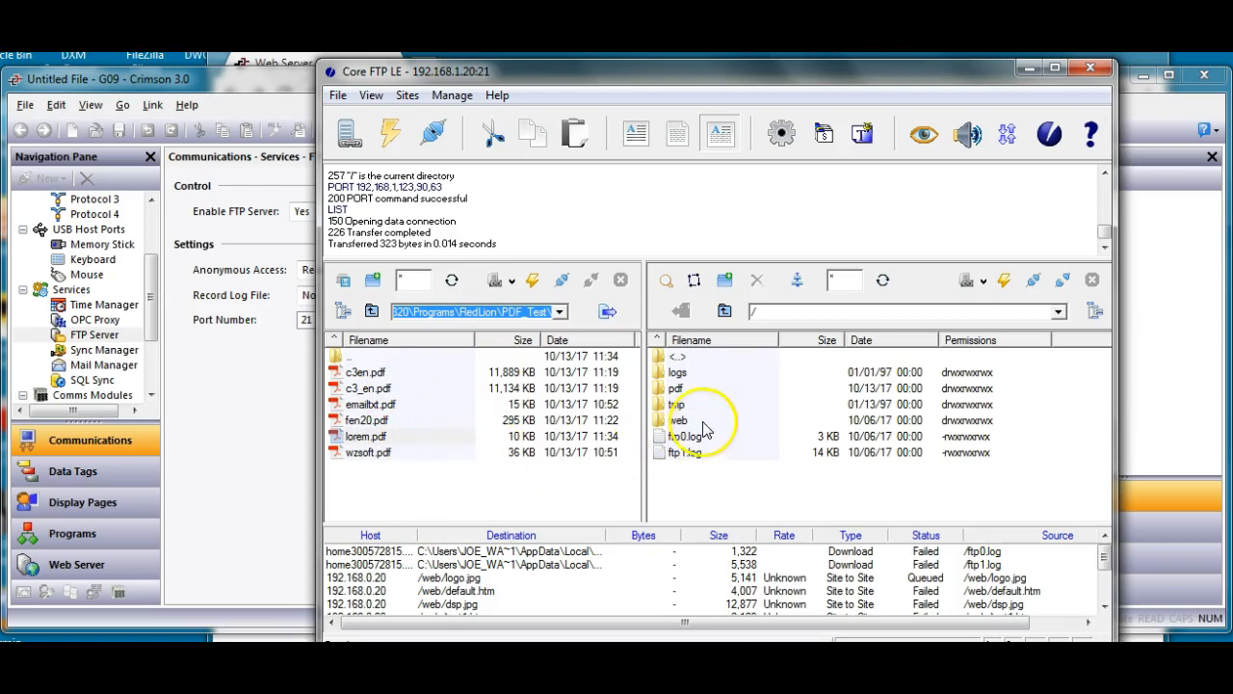
# - Enter the HMI's /pdf/ folder listing c3en, emailbd, fen20, lorem and wzsoft PDFs
pyautogui.click(674, 388)
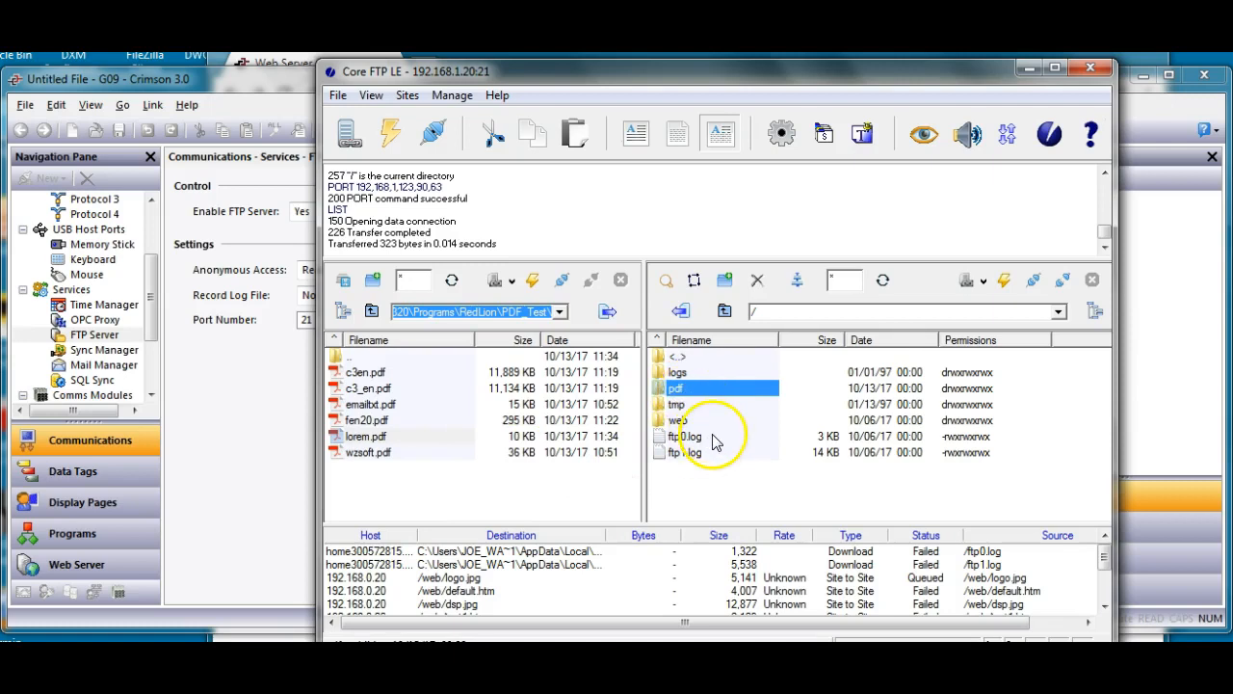
pyautogui.rightClick(686, 435)
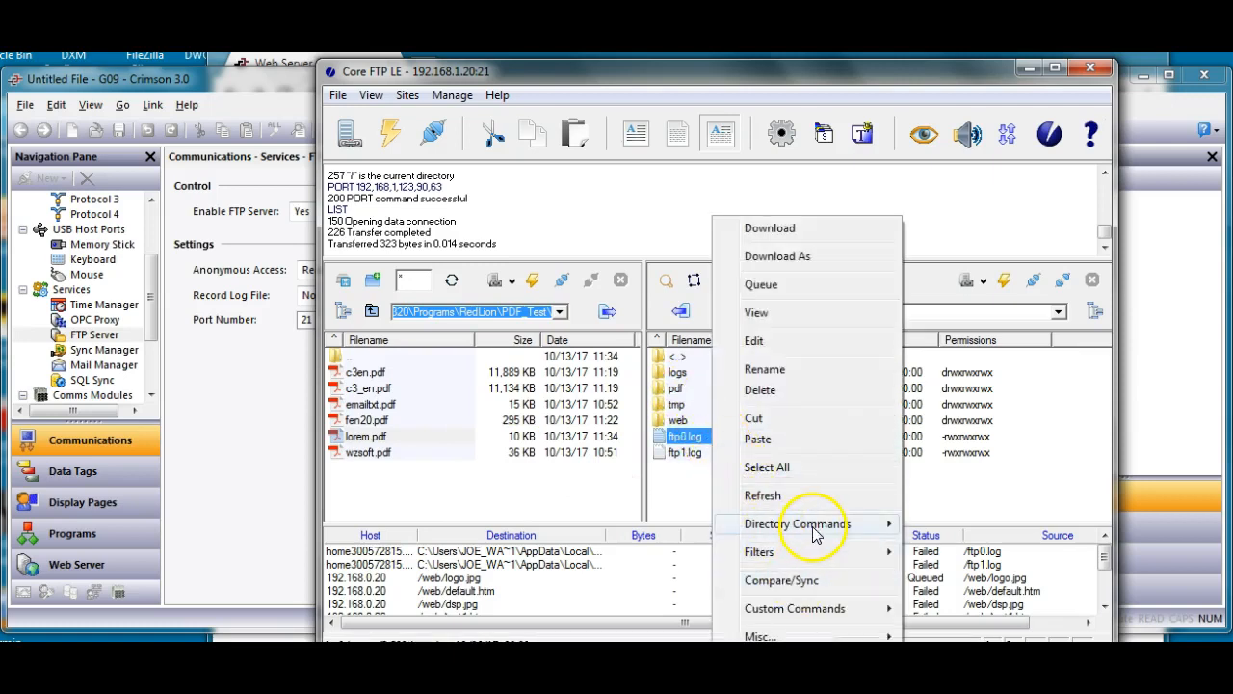
pyautogui.moveTo(798, 524)
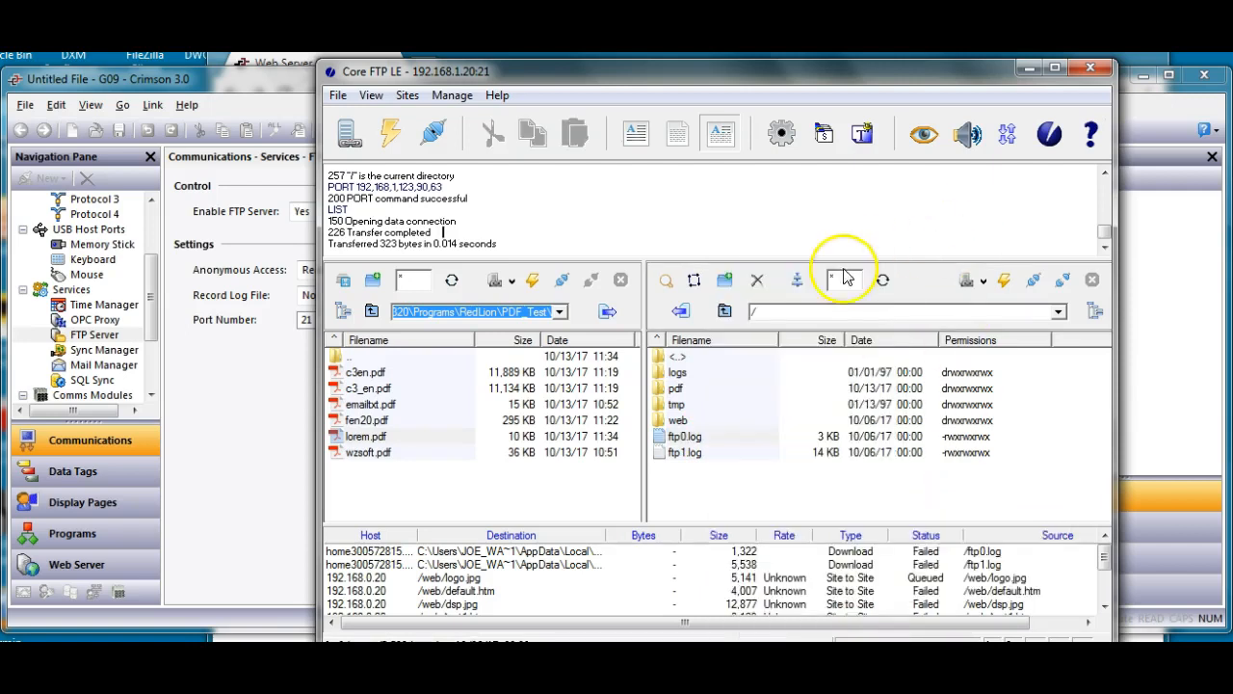
pyautogui.click(679, 390)
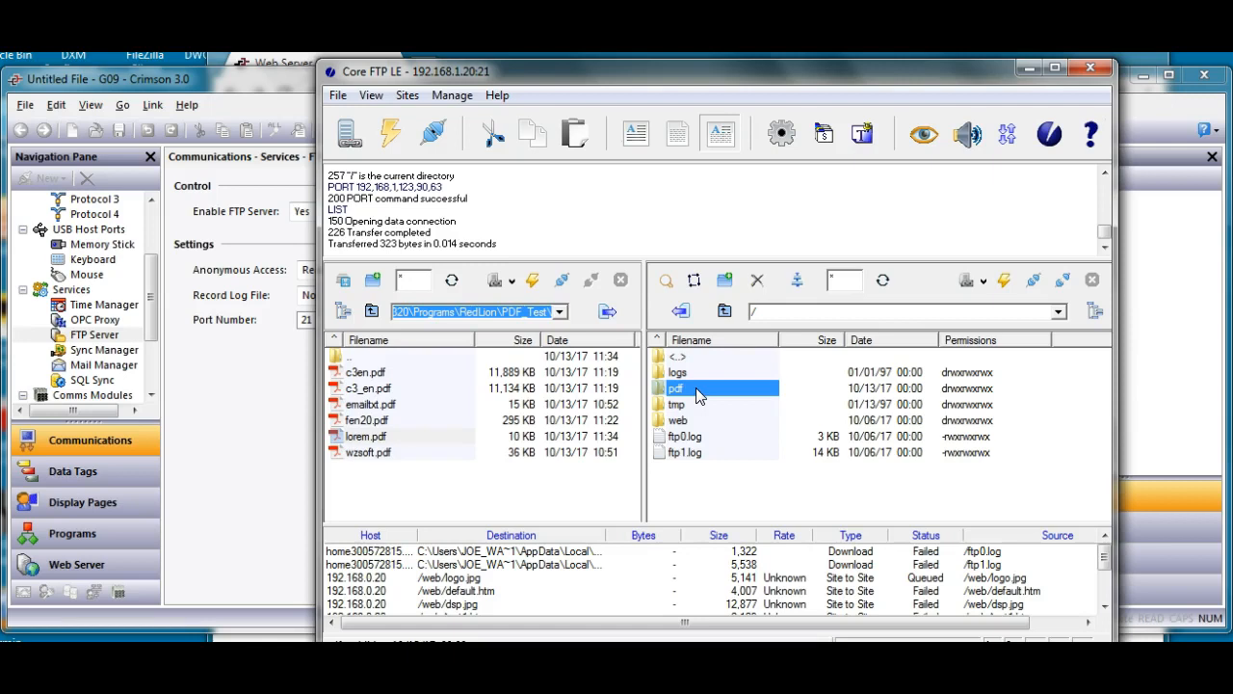
pyautogui.doubleClick(679, 388)
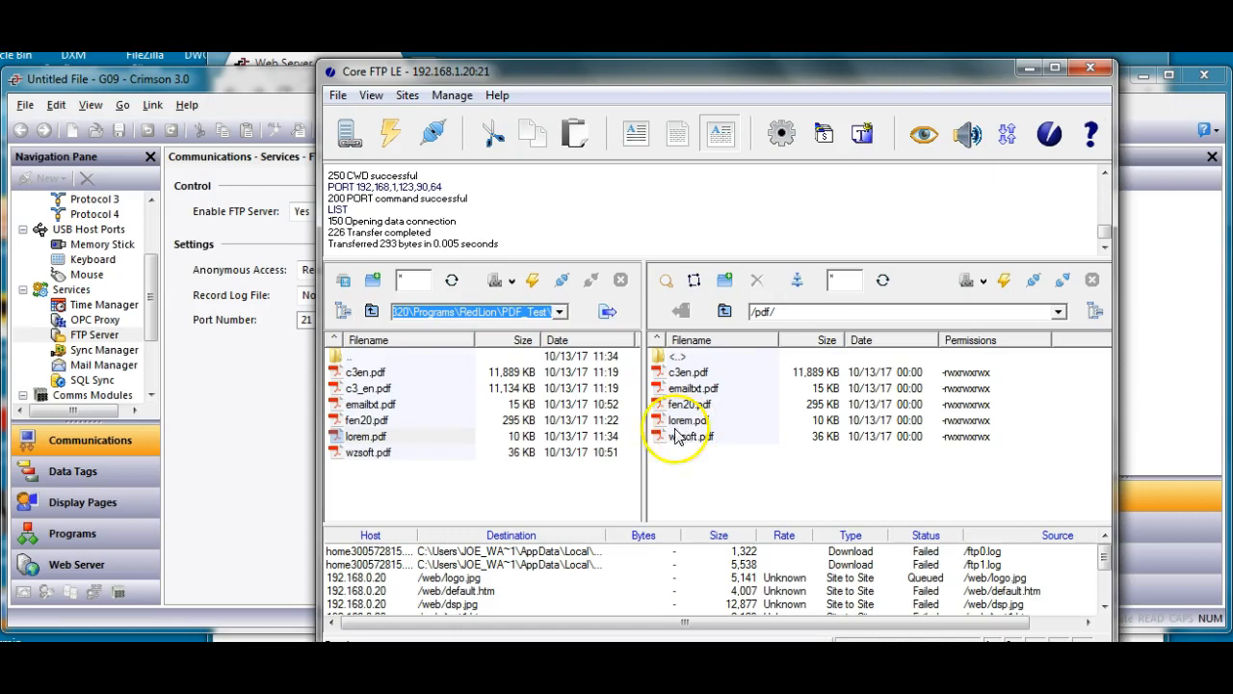
# - Upload wzsoft.pdf into the HMI's /pdf/ folder
pyautogui.click(366, 451)
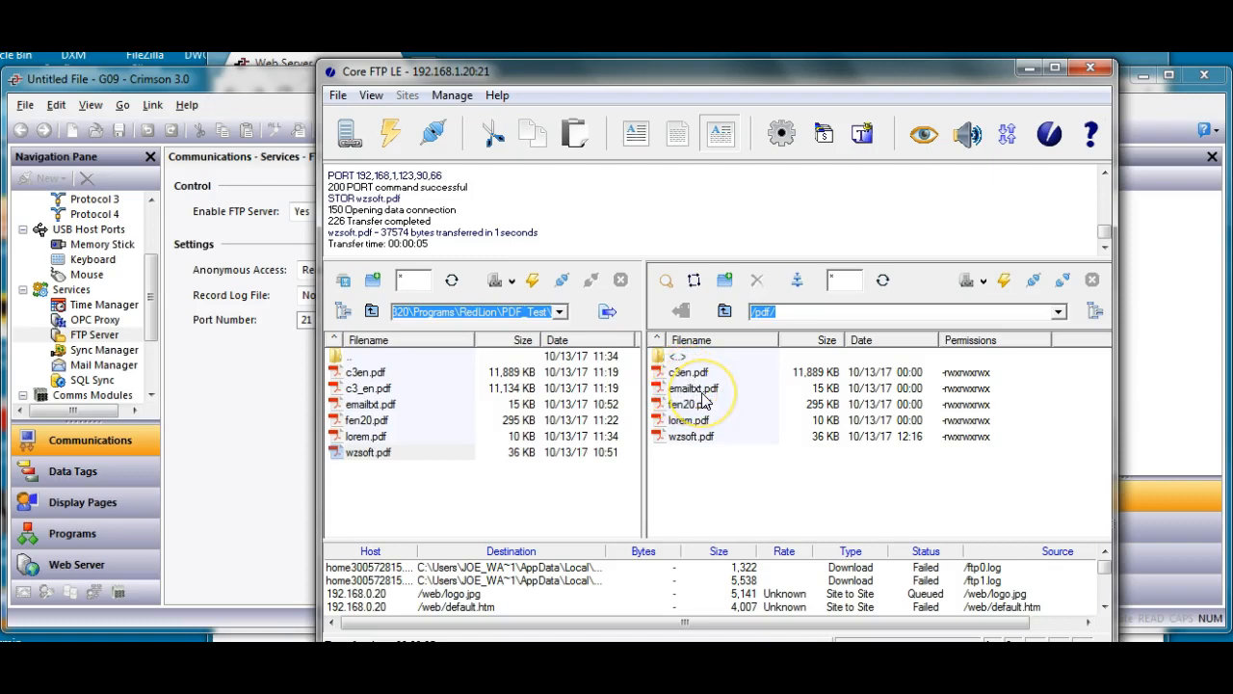
pyautogui.moveTo(690, 415)
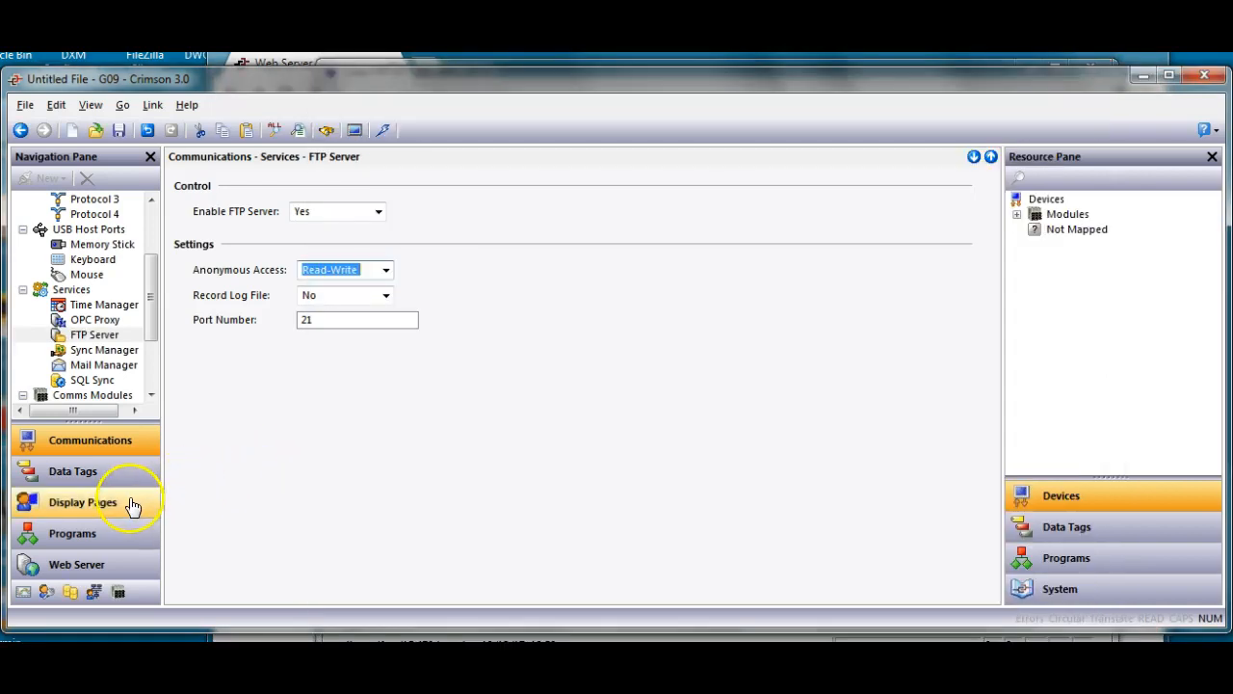
# - Set the Page1 PDF Viewer's File Name property to wzsoft.pdf
pyautogui.click(81, 501)
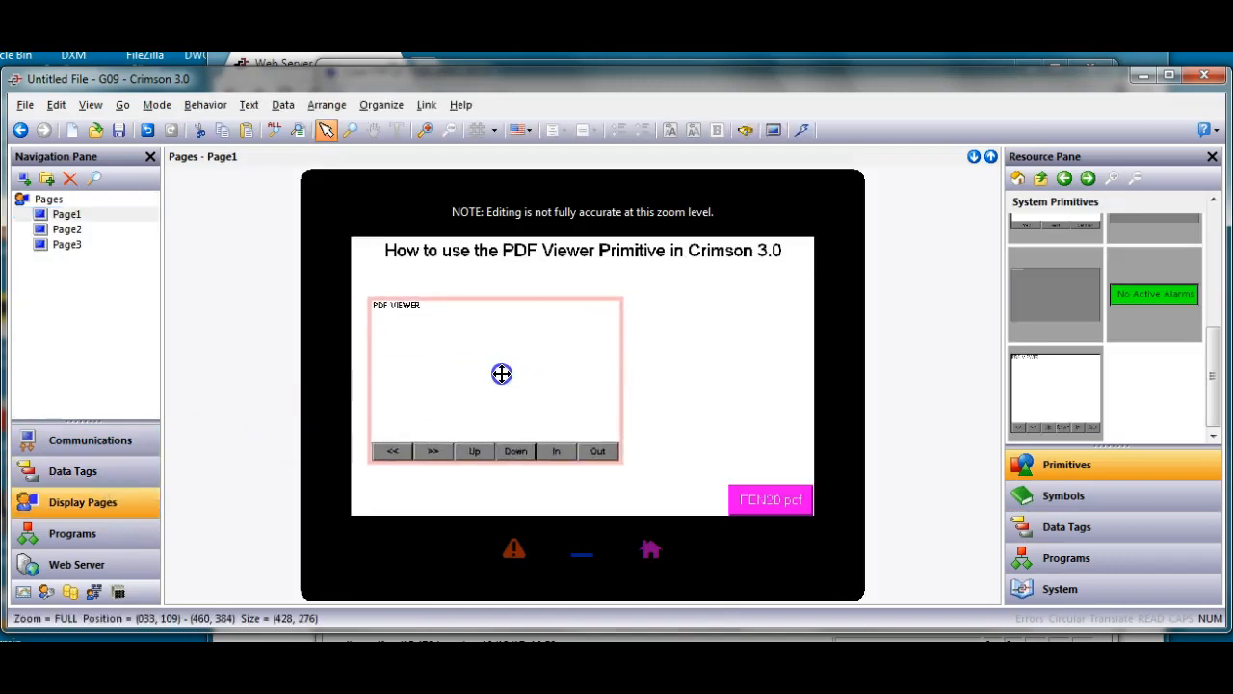
pyautogui.click(501, 374)
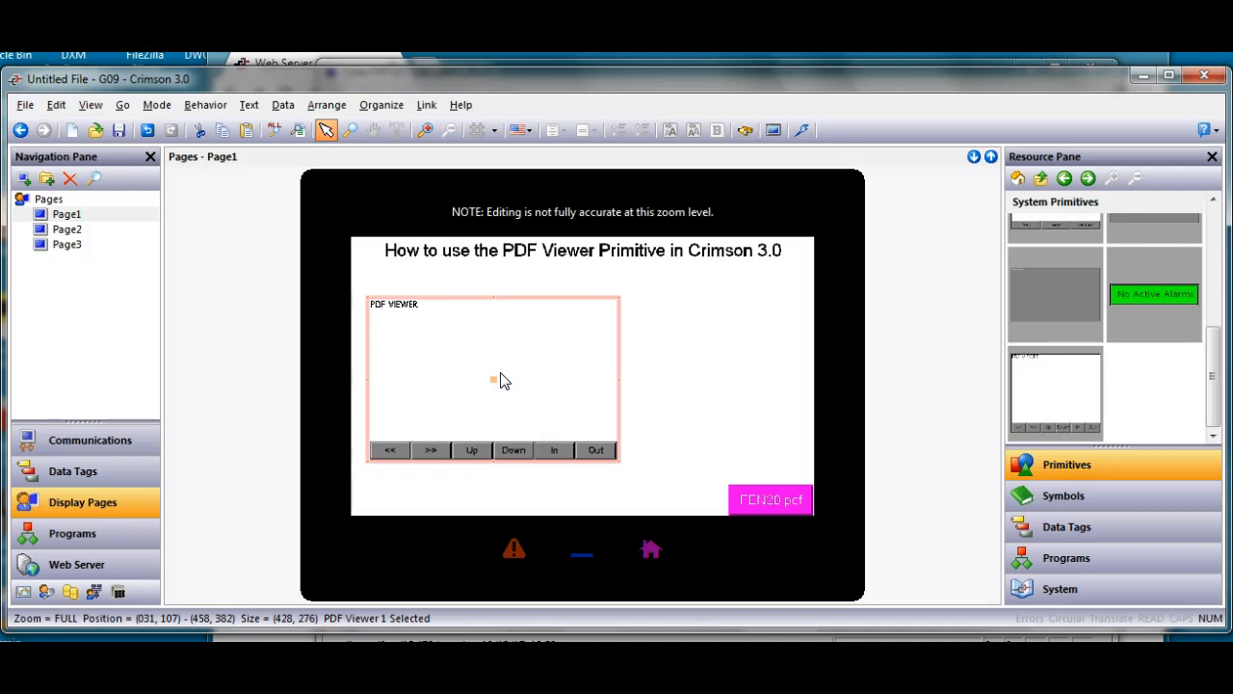
pyautogui.moveTo(517, 380)
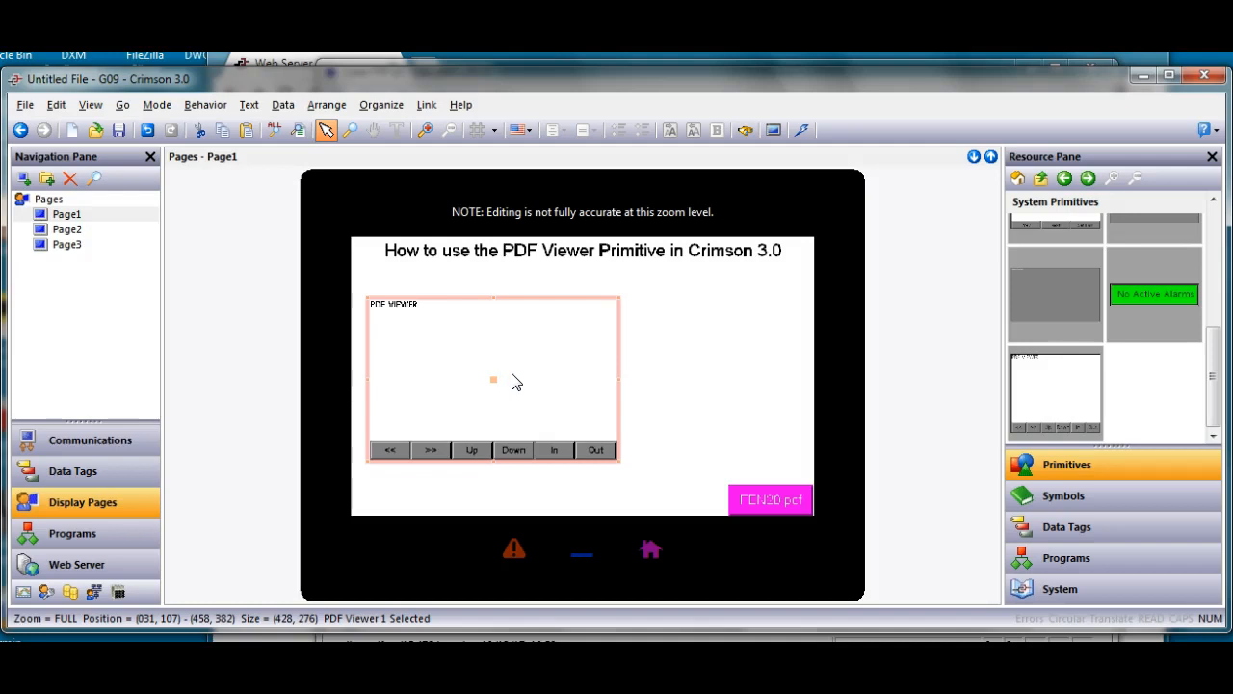
pyautogui.doubleClick(493, 378)
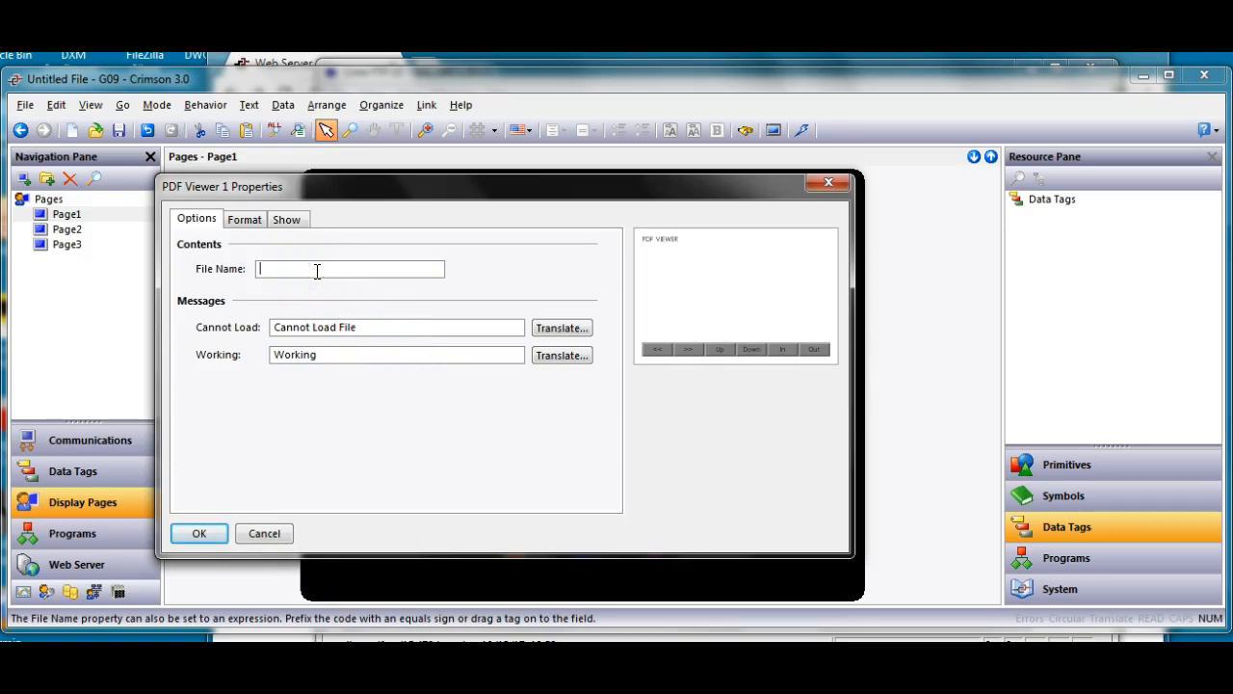
pyautogui.write('wzsoft.pdf')
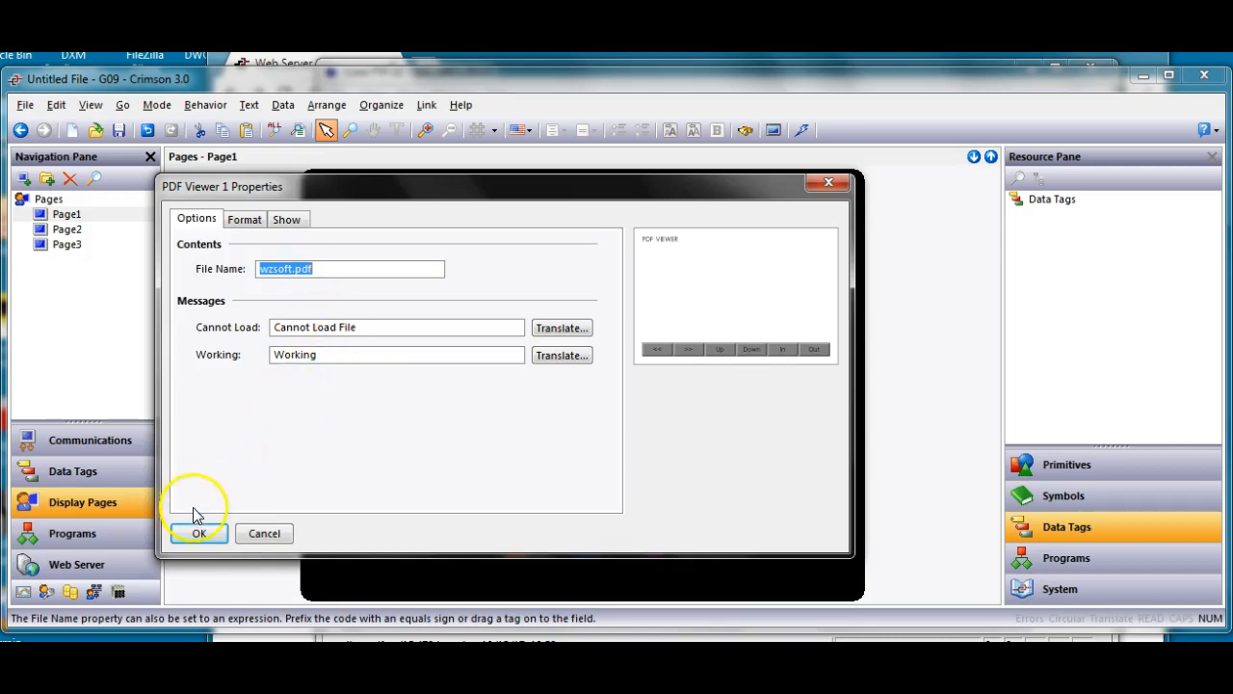
pyautogui.click(198, 532)
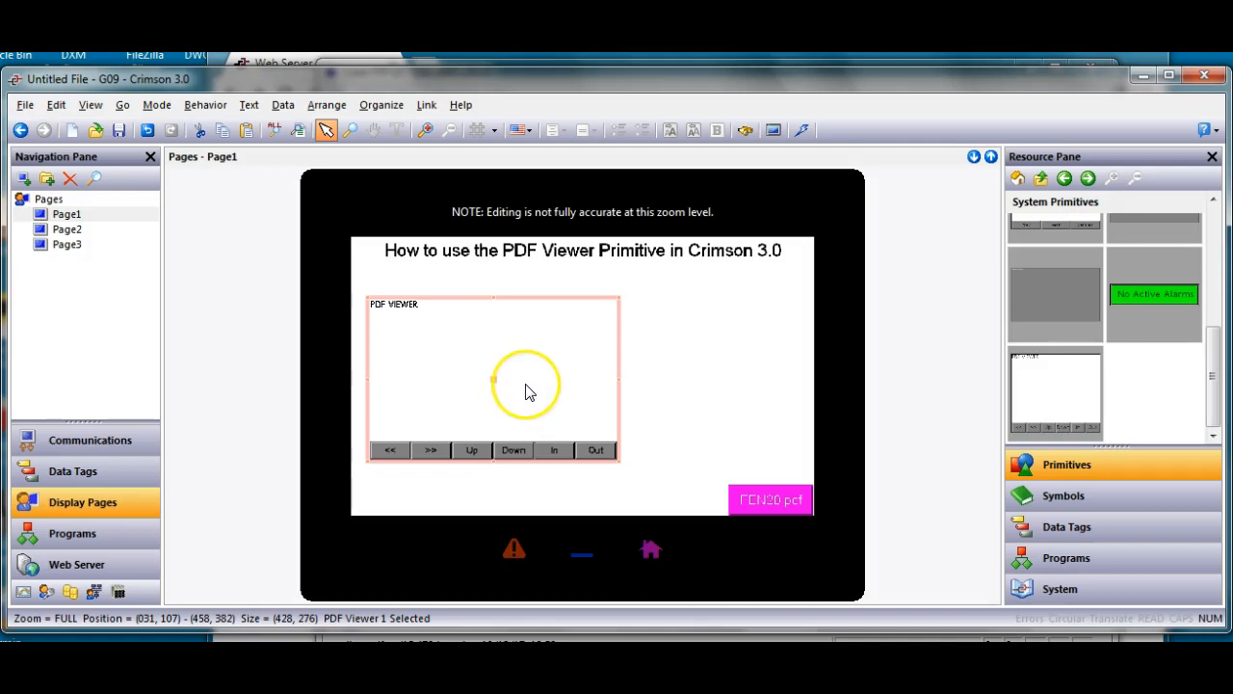
pyautogui.moveTo(770, 163)
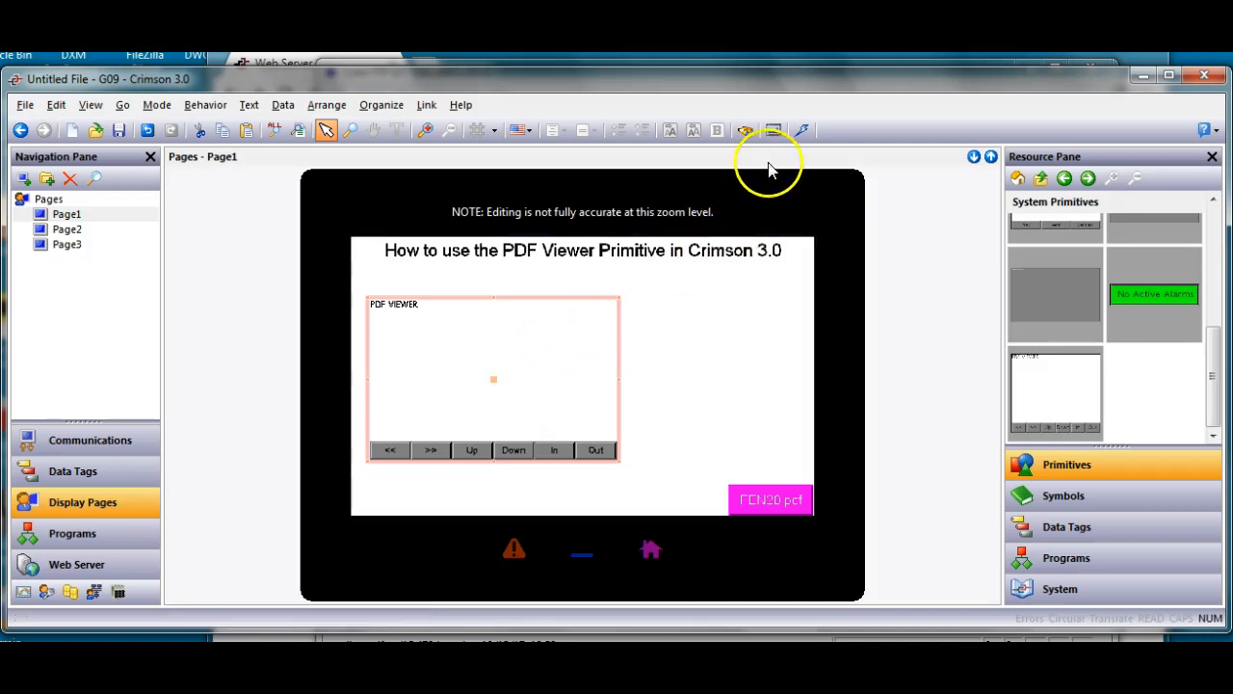
# - Download the updated database to the HMI via Link/Send
pyautogui.click(802, 131)
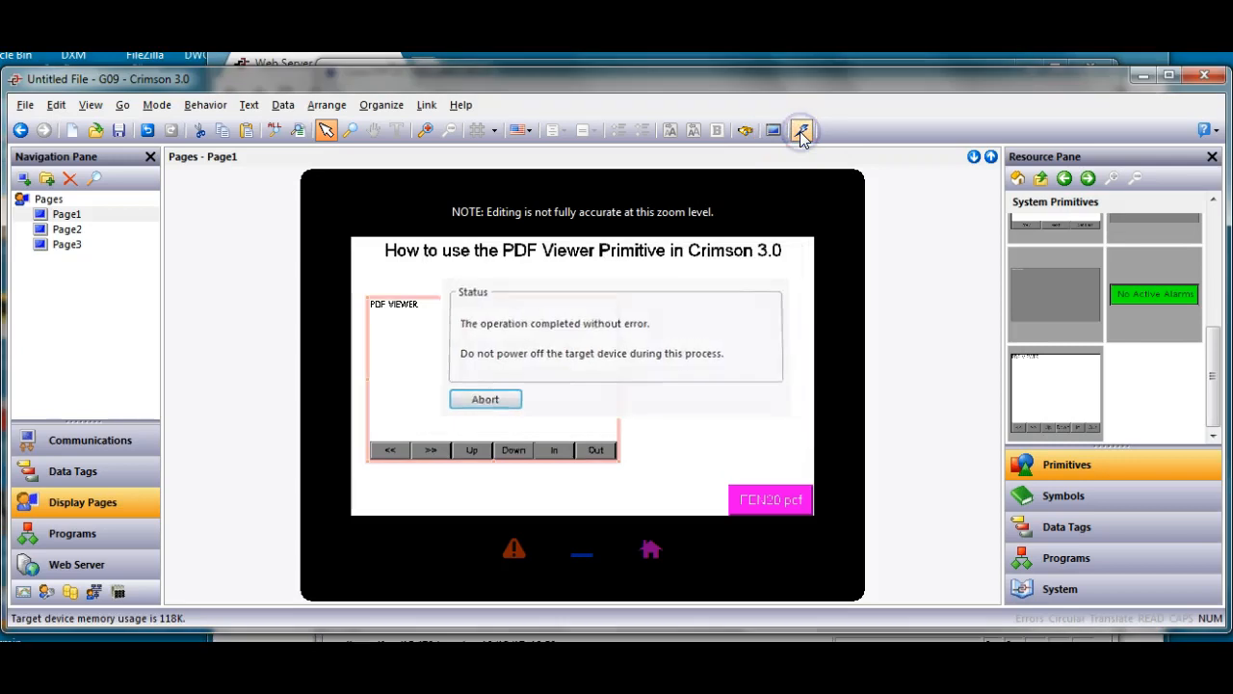
pyautogui.click(802, 131)
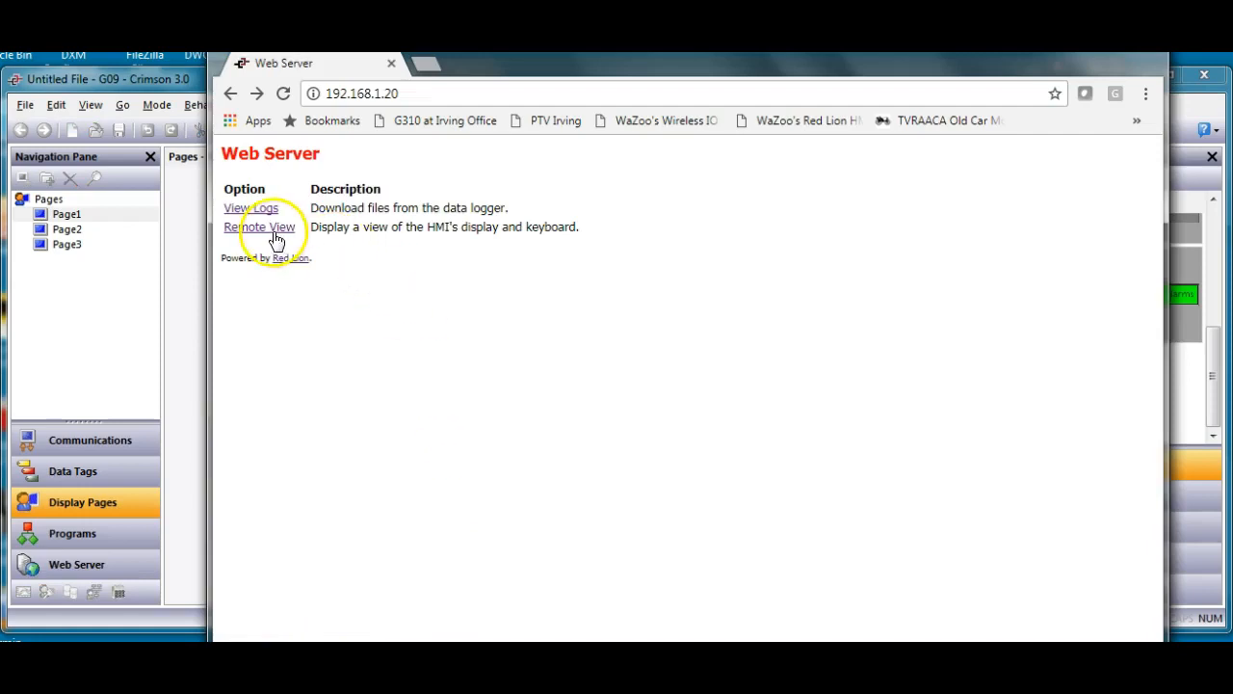
# - Launch Remote View from the 192.168.1.20 web server page and select lorem.pdf
pyautogui.click(258, 227)
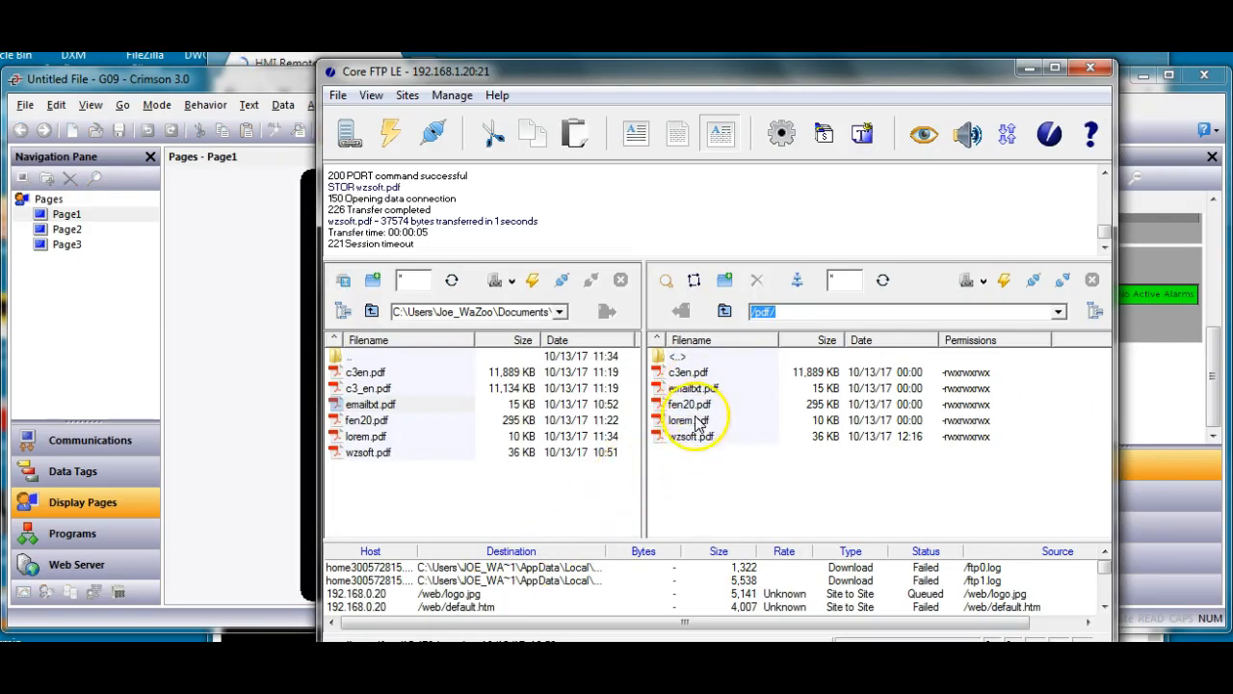
pyautogui.click(688, 420)
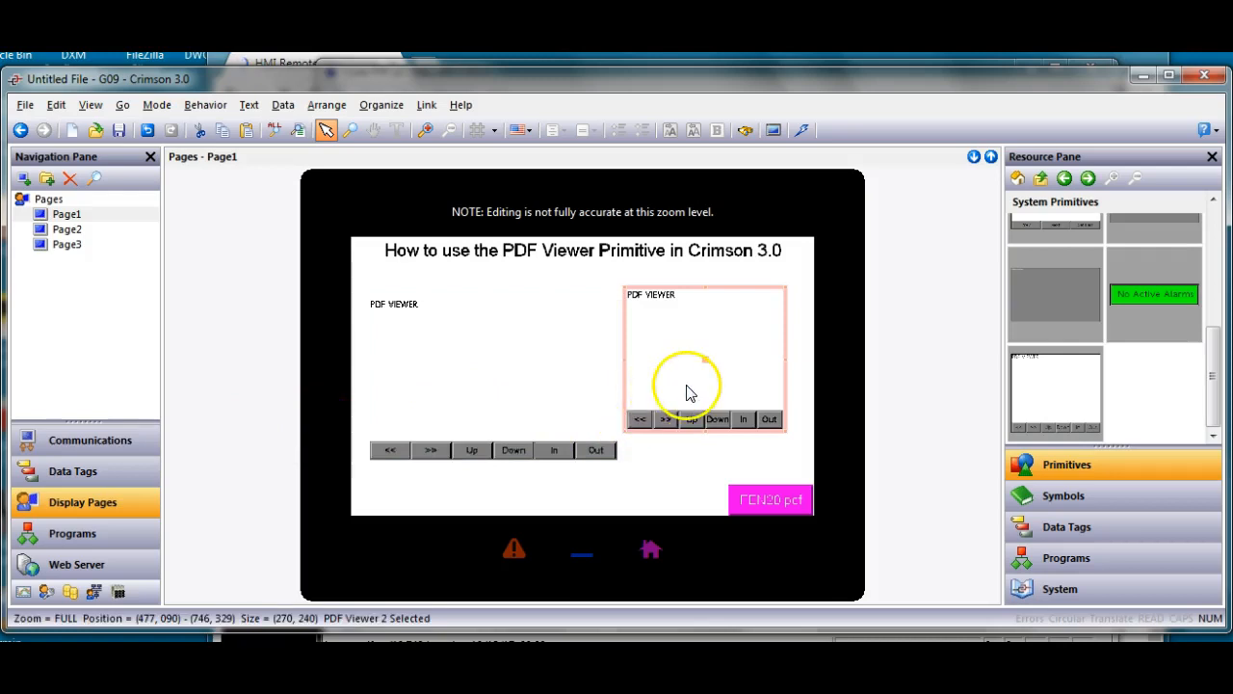
# - Set PDF Viewer 2's File Name property to lorem.pdf
pyautogui.doubleClick(704, 357)
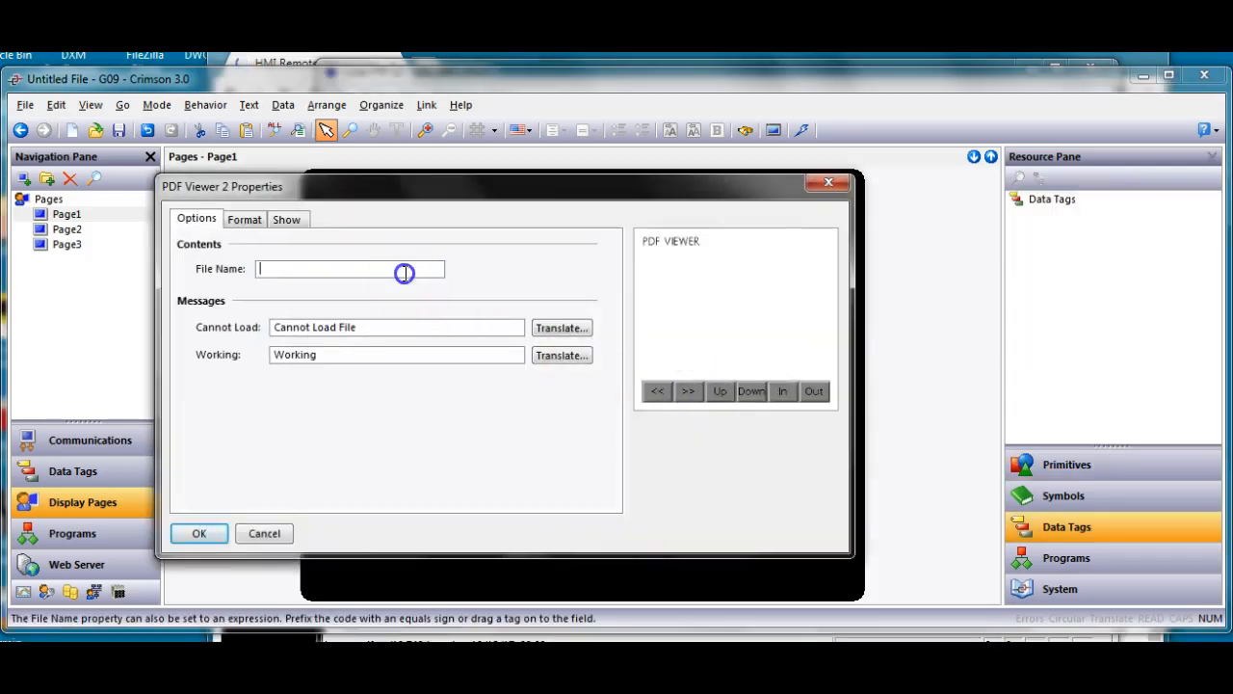
pyautogui.write('lorem.pdf')
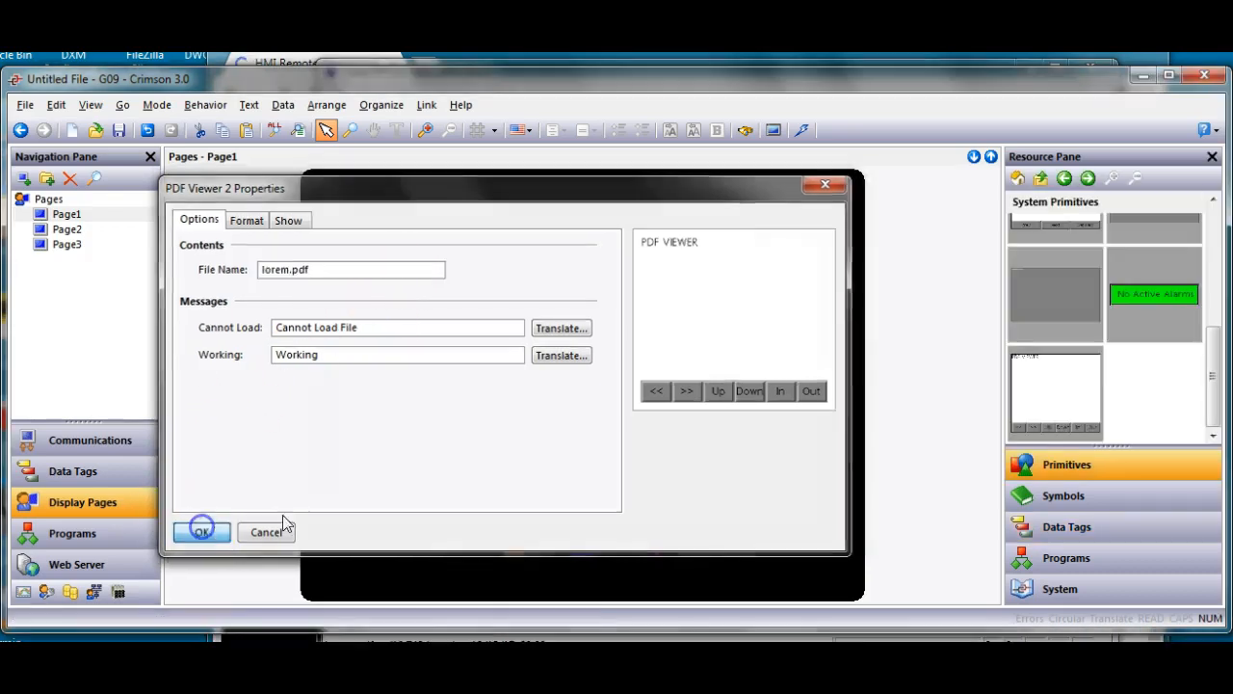
pyautogui.click(201, 532)
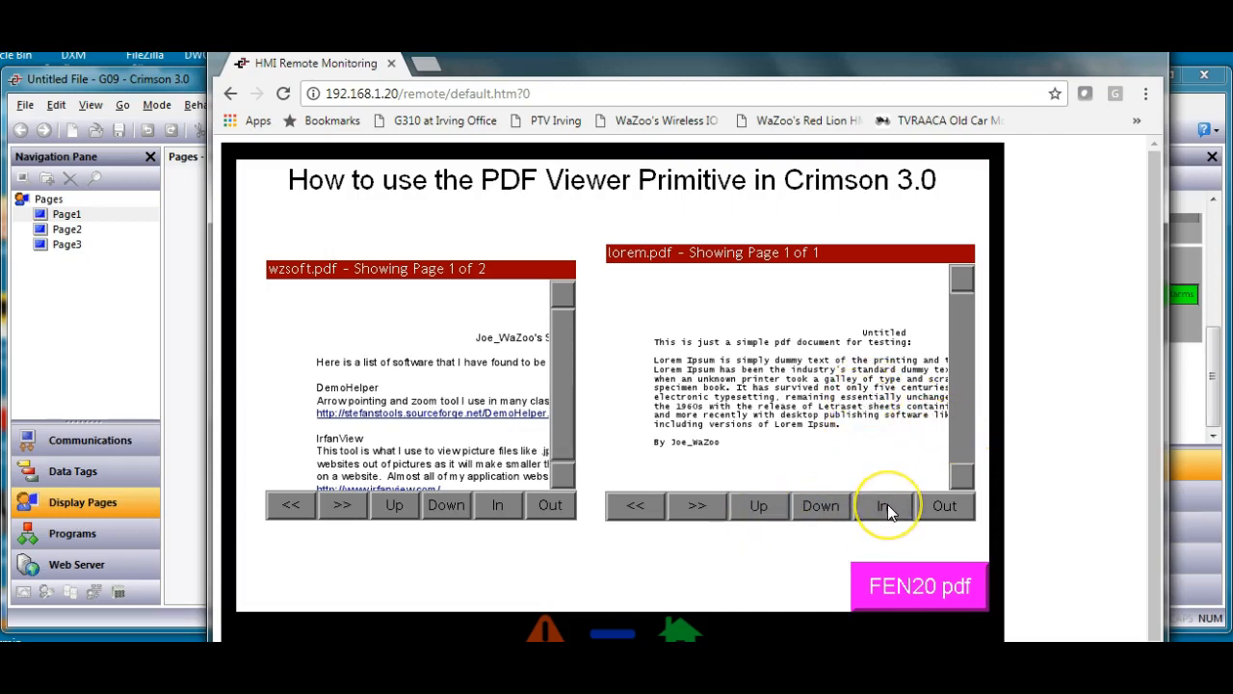
# - Zoom in on lorem.pdf in the right-hand remote viewer, then zoom back out
pyautogui.click(883, 505)
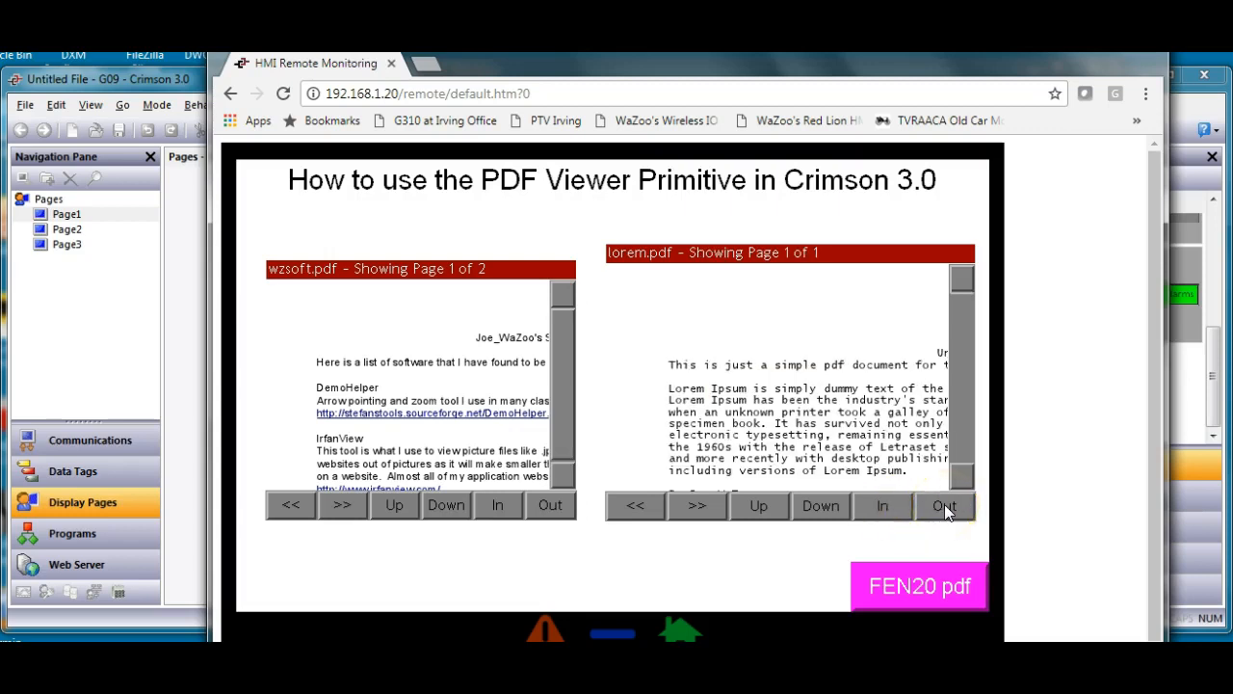
pyautogui.click(945, 505)
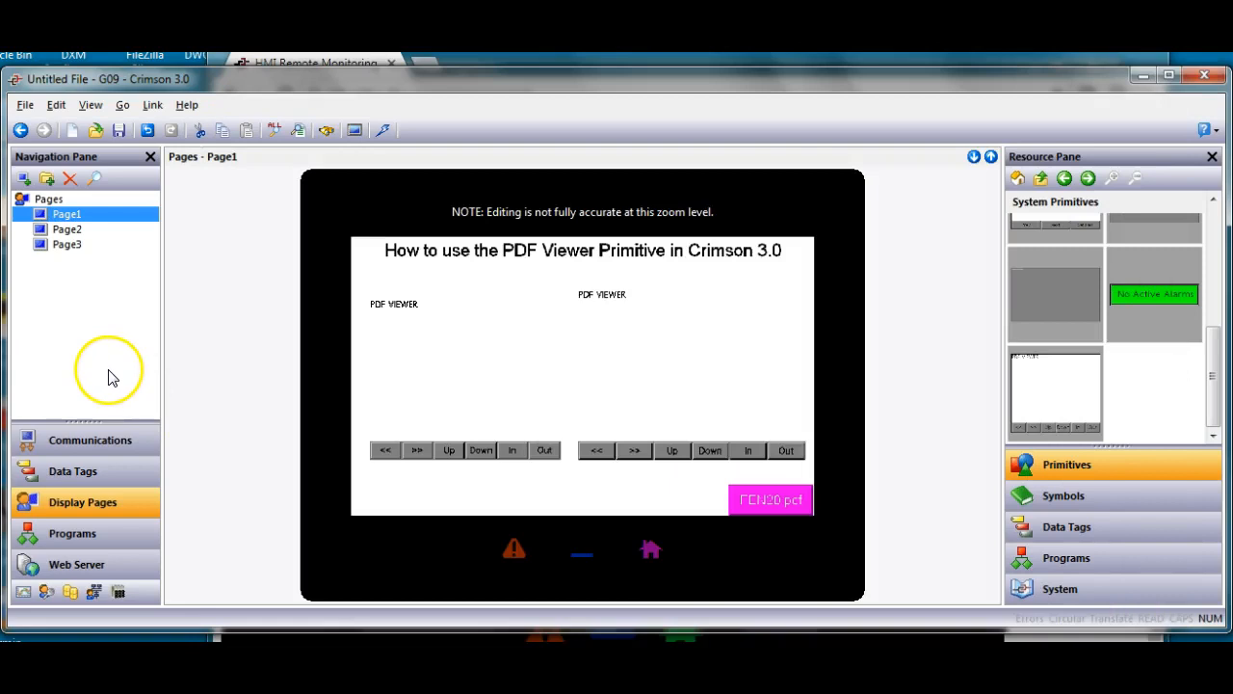
# - Set Page2's PDF Viewer 1 File Name to fen20.pdf and confirm the properties
pyautogui.click(67, 230)
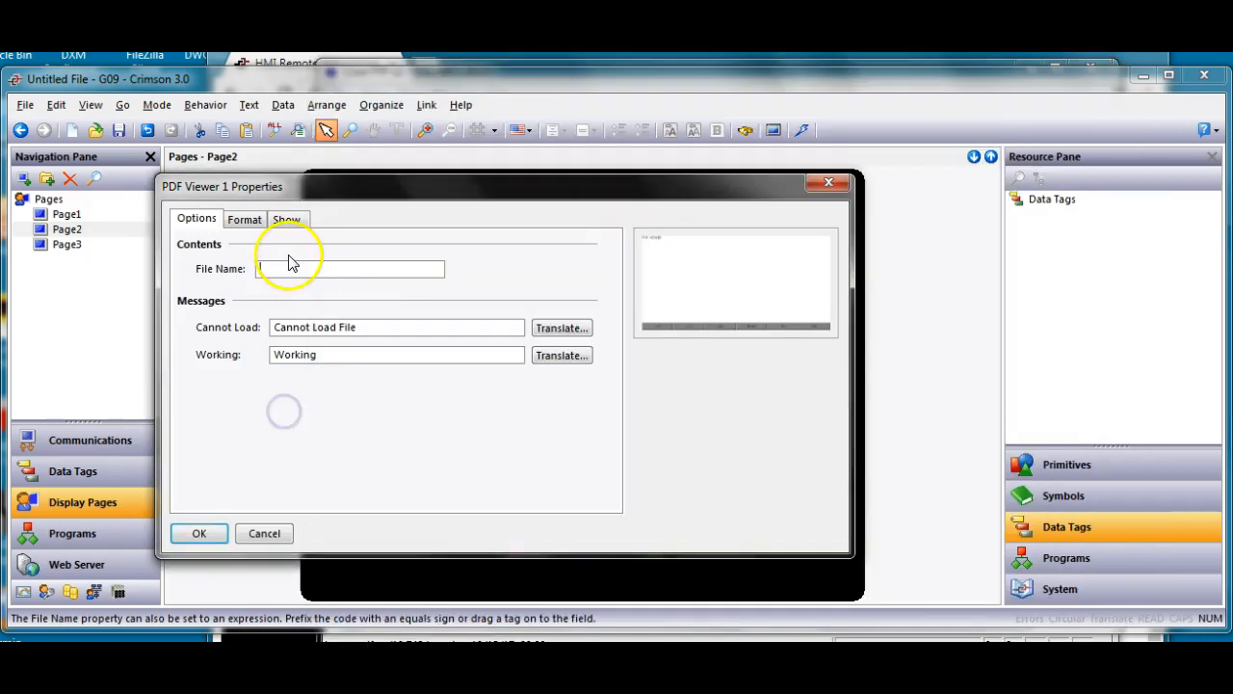
pyautogui.write('fen20.pdf')
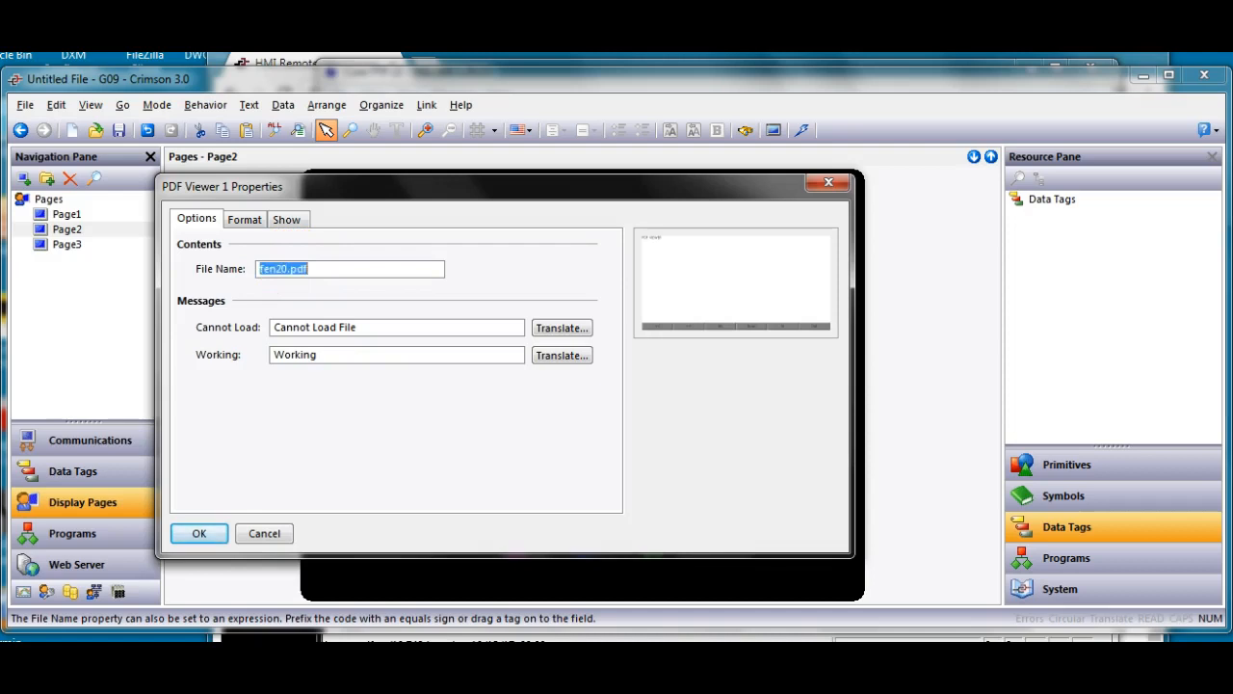
pyautogui.click(198, 532)
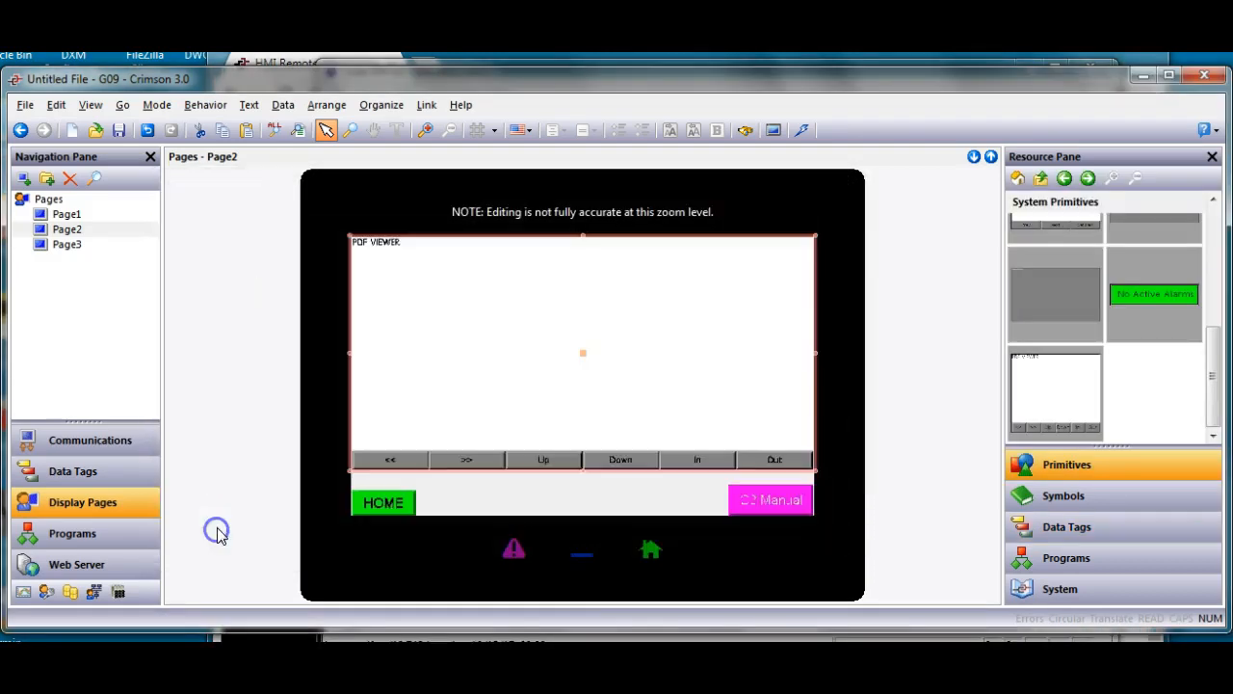
pyautogui.click(66, 212)
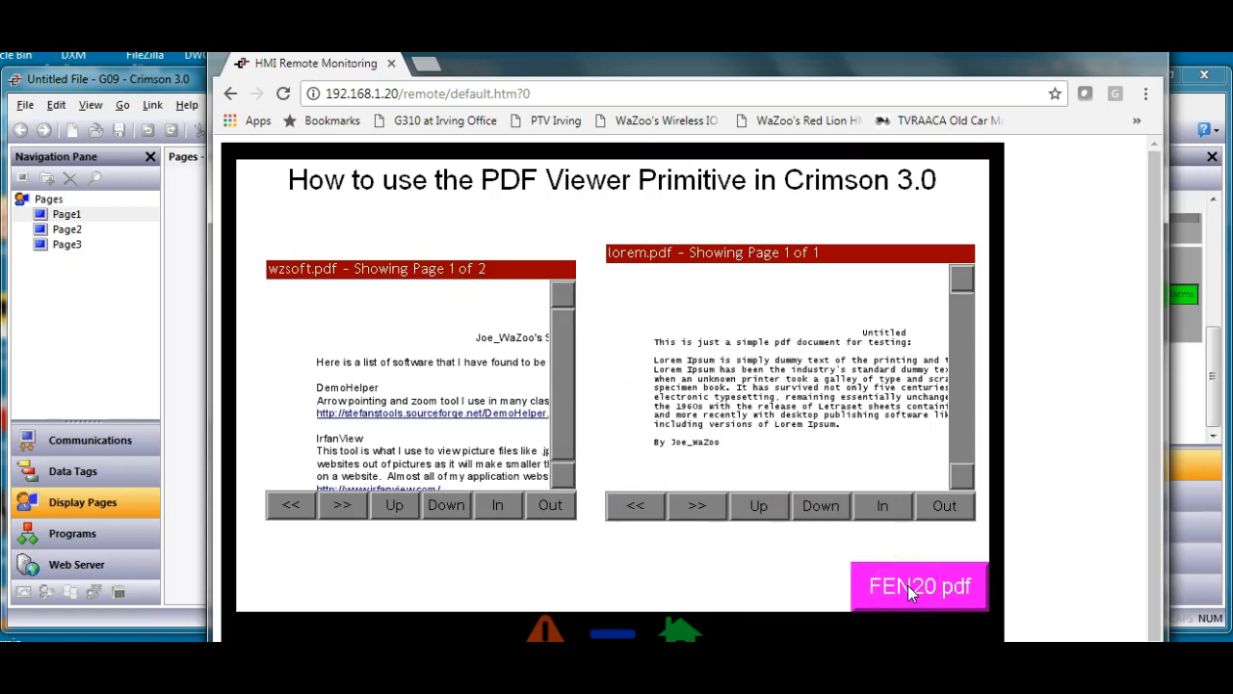
pyautogui.click(918, 586)
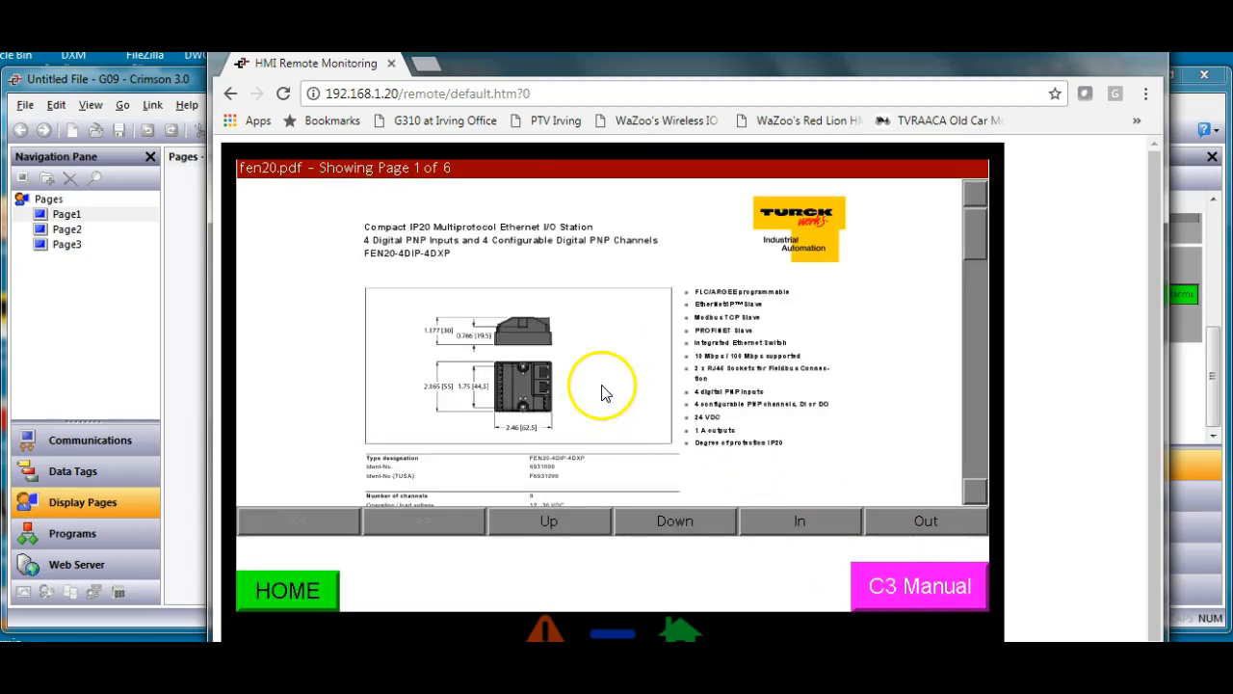
pyautogui.moveTo(771, 517)
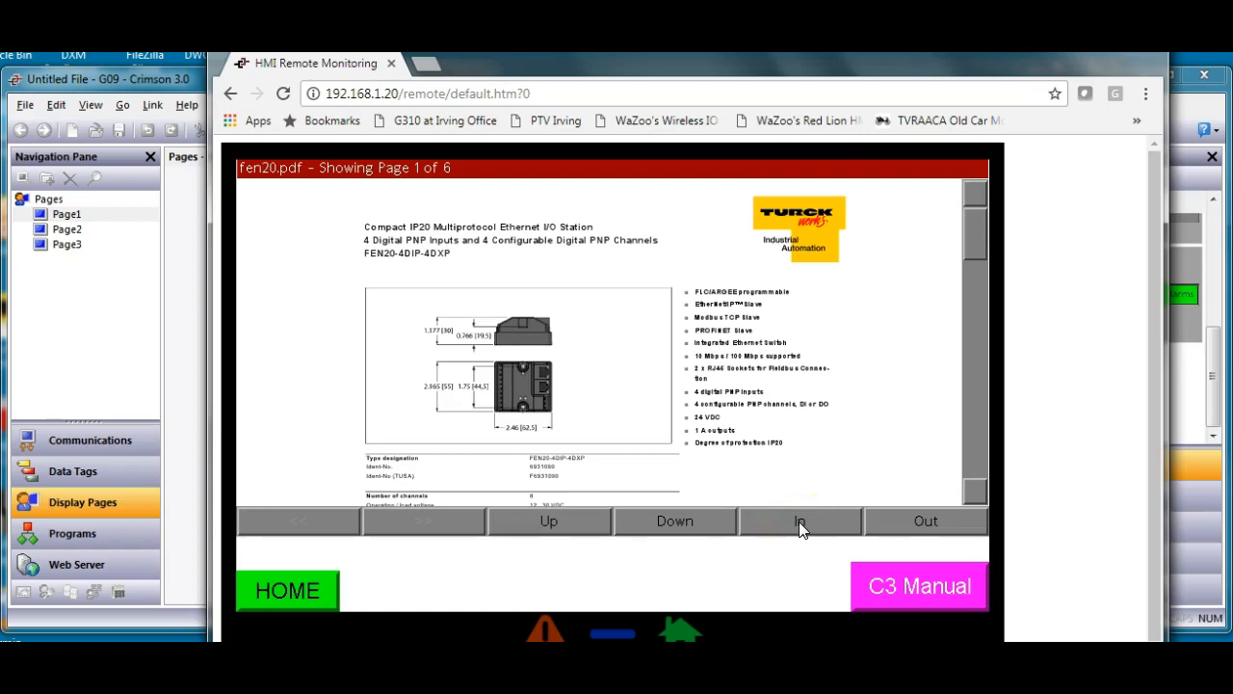
pyautogui.click(799, 521)
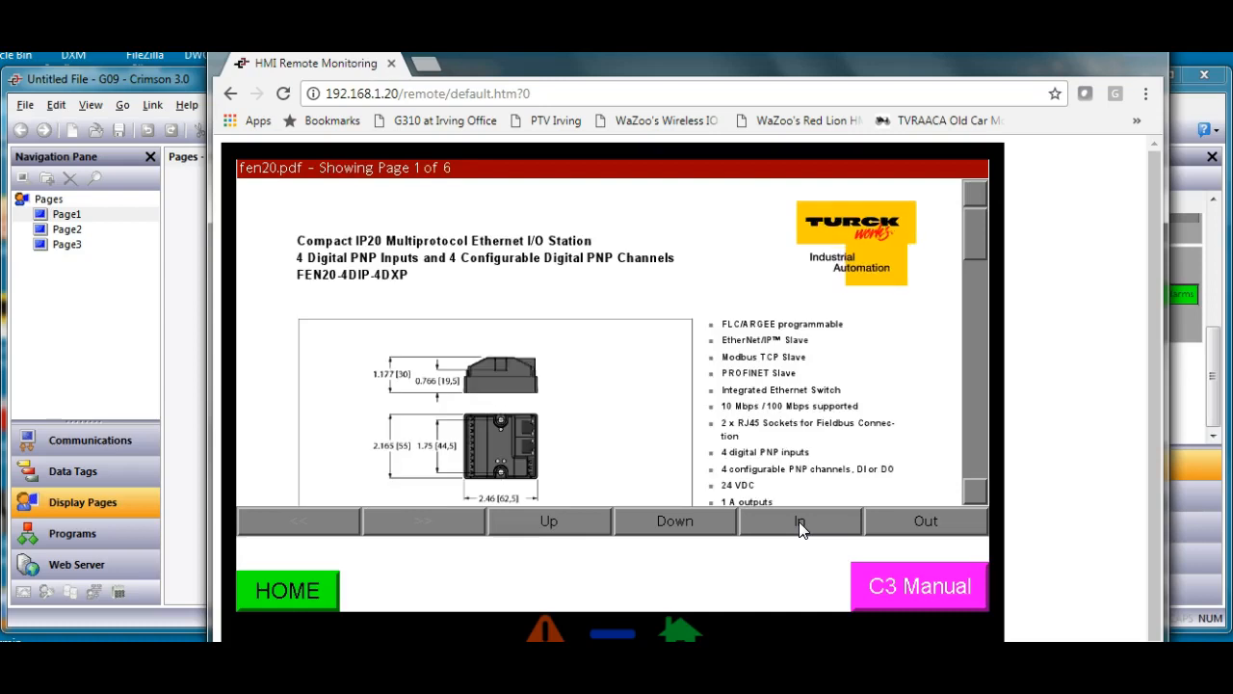
pyautogui.click(799, 520)
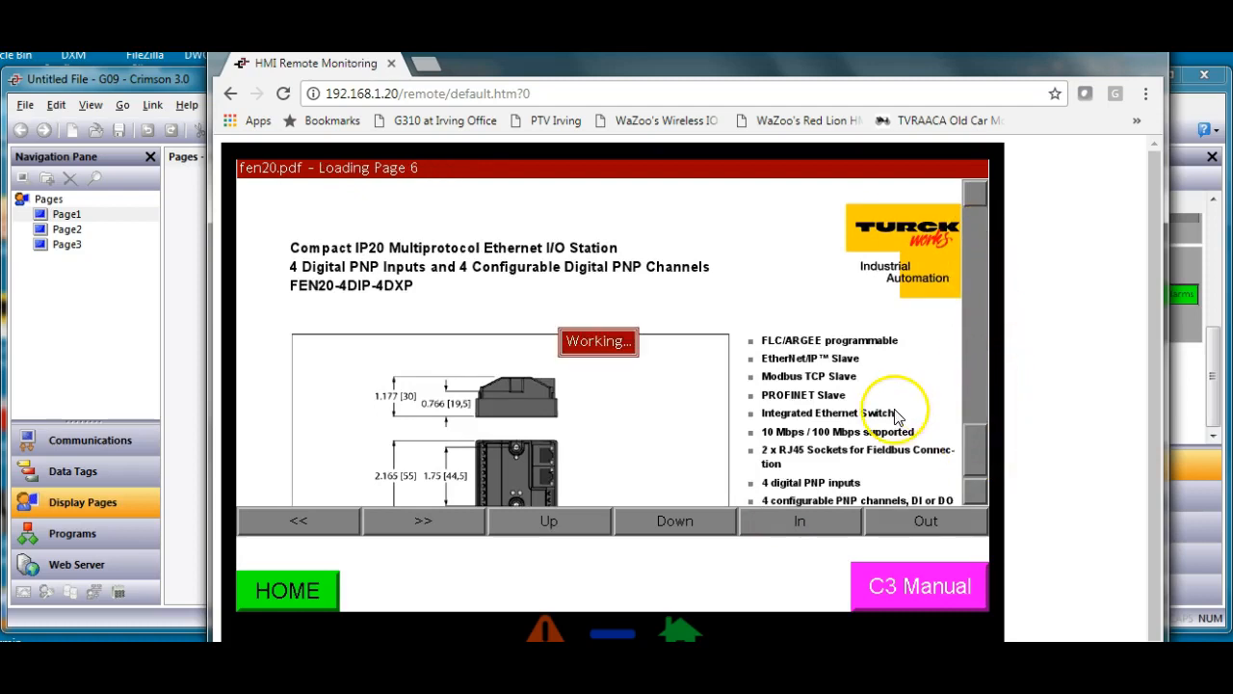
pyautogui.click(675, 520)
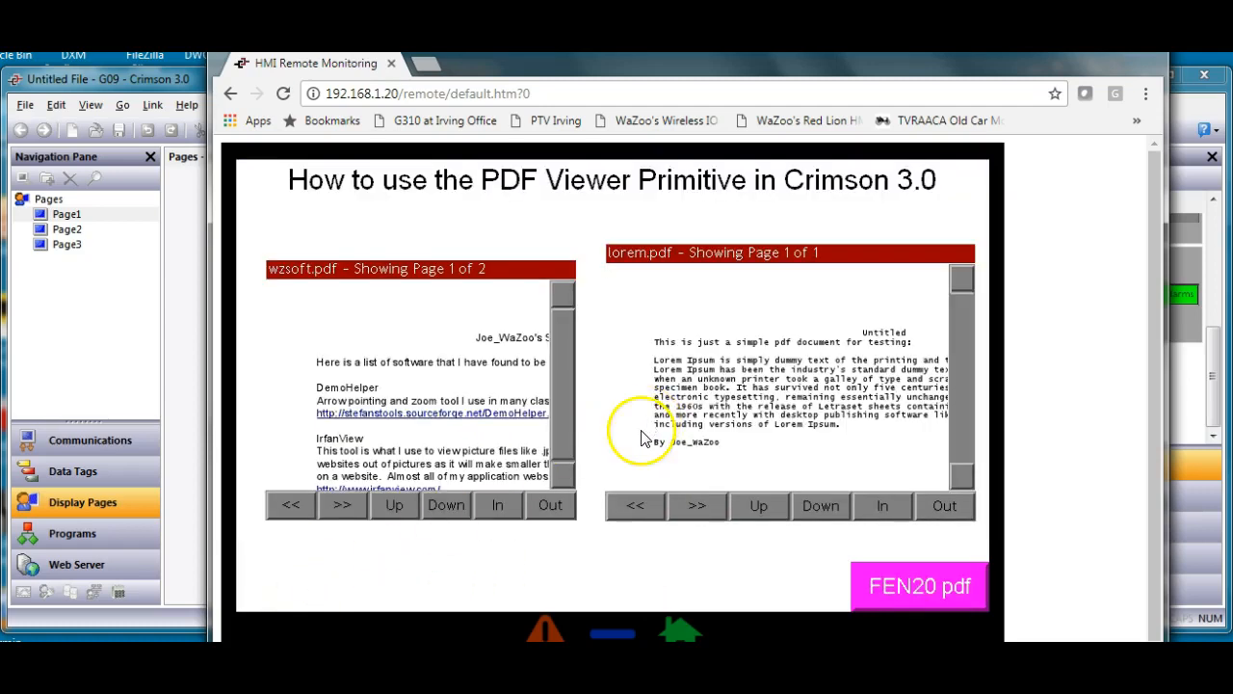
# - Move Page3's PDF viewer to the top-left and enlarge it to fill the page above HOME
pyautogui.click(67, 243)
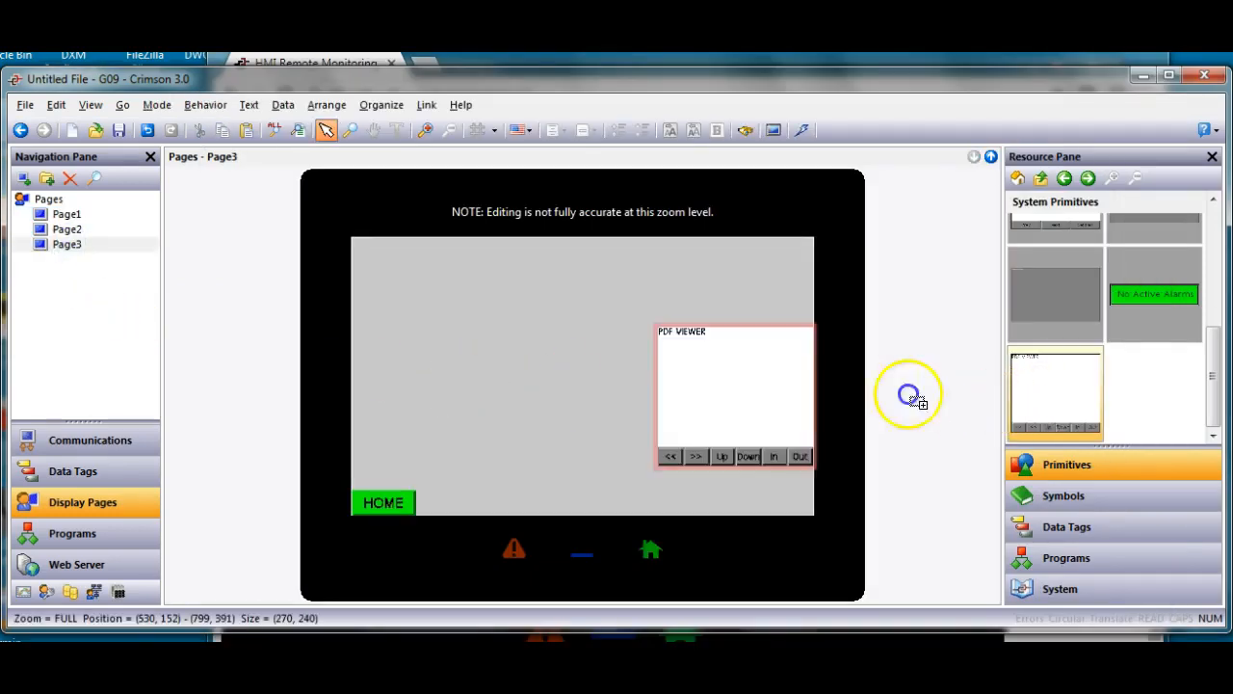
pyautogui.moveTo(734, 393); pyautogui.dragTo(428, 293)
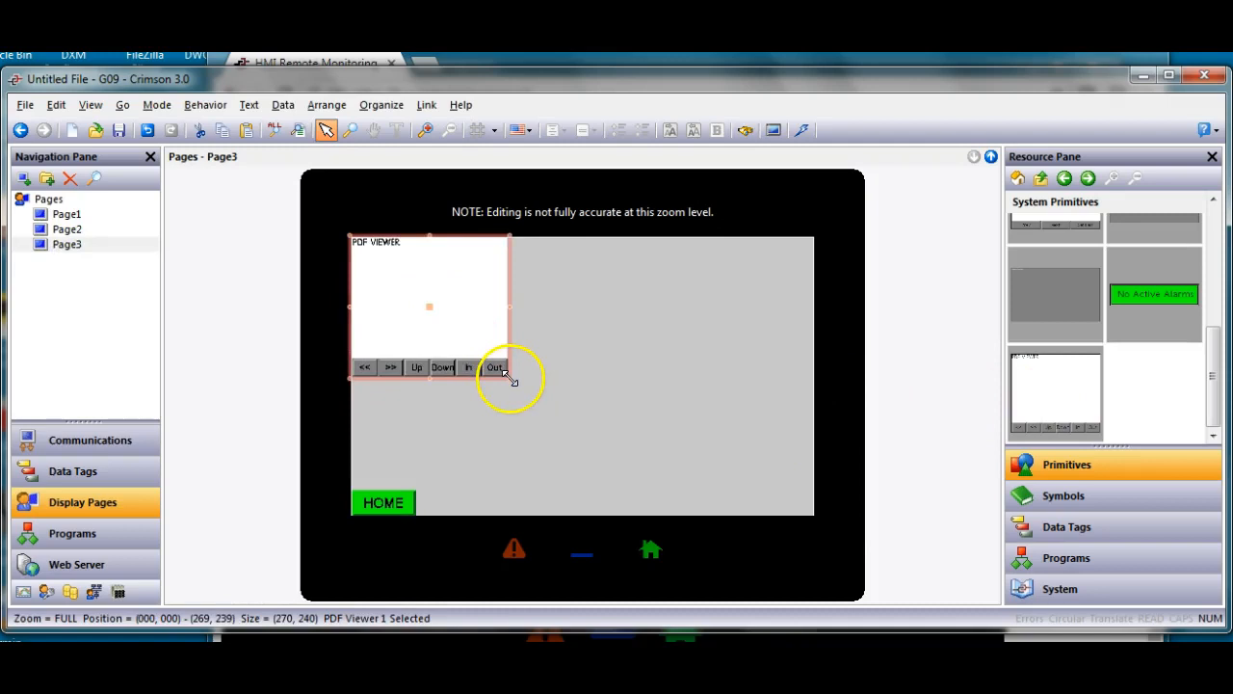
pyautogui.moveTo(509, 376); pyautogui.dragTo(813, 486)
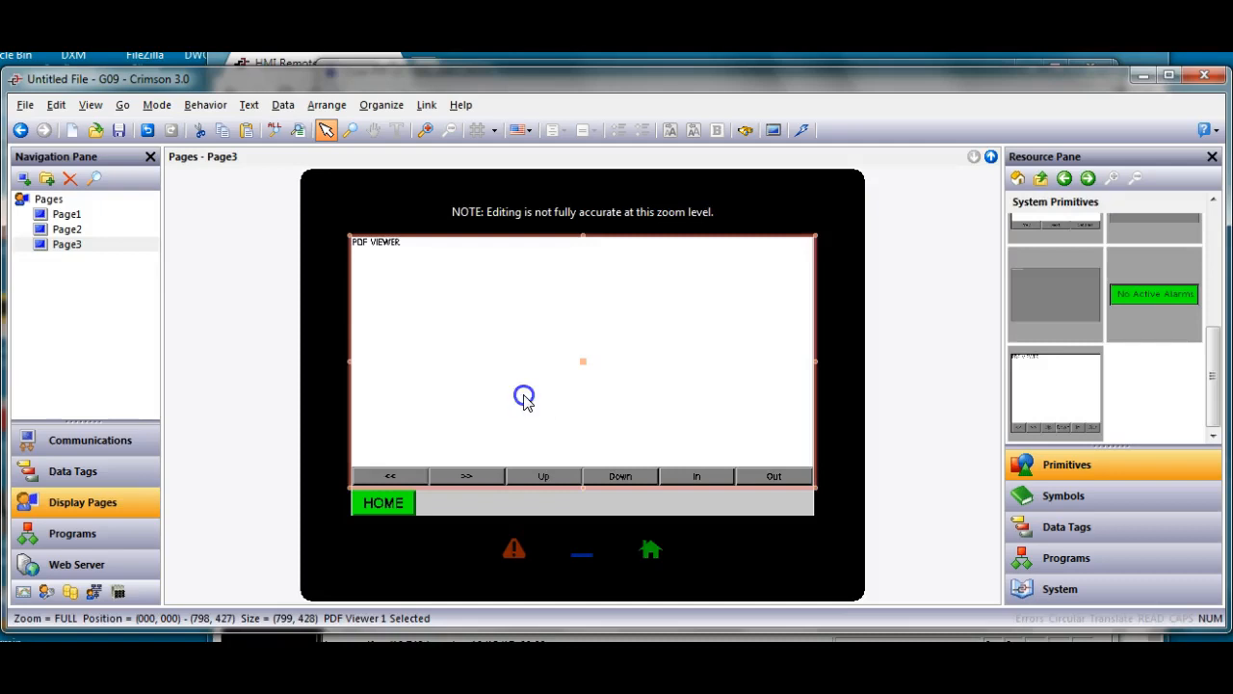
# - Set that viewer's File Name to c3en.pdf in its properties and confirm
pyautogui.doubleClick(582, 362)
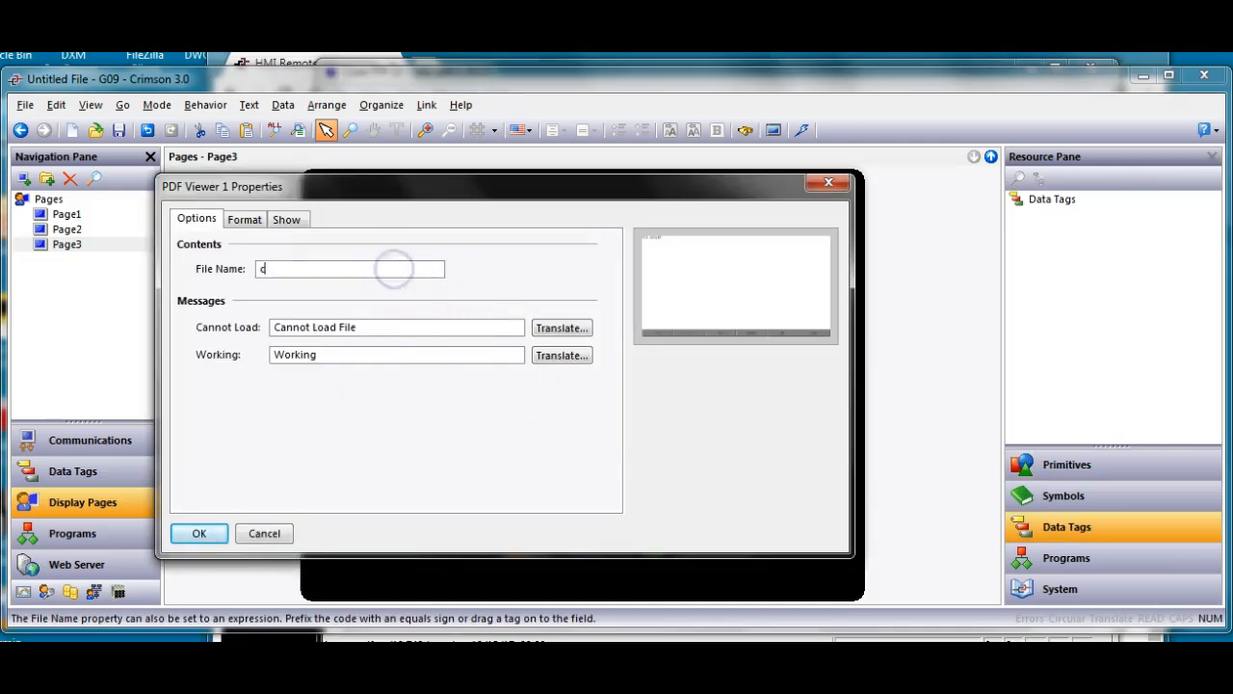
pyautogui.write('Gen.pdf')
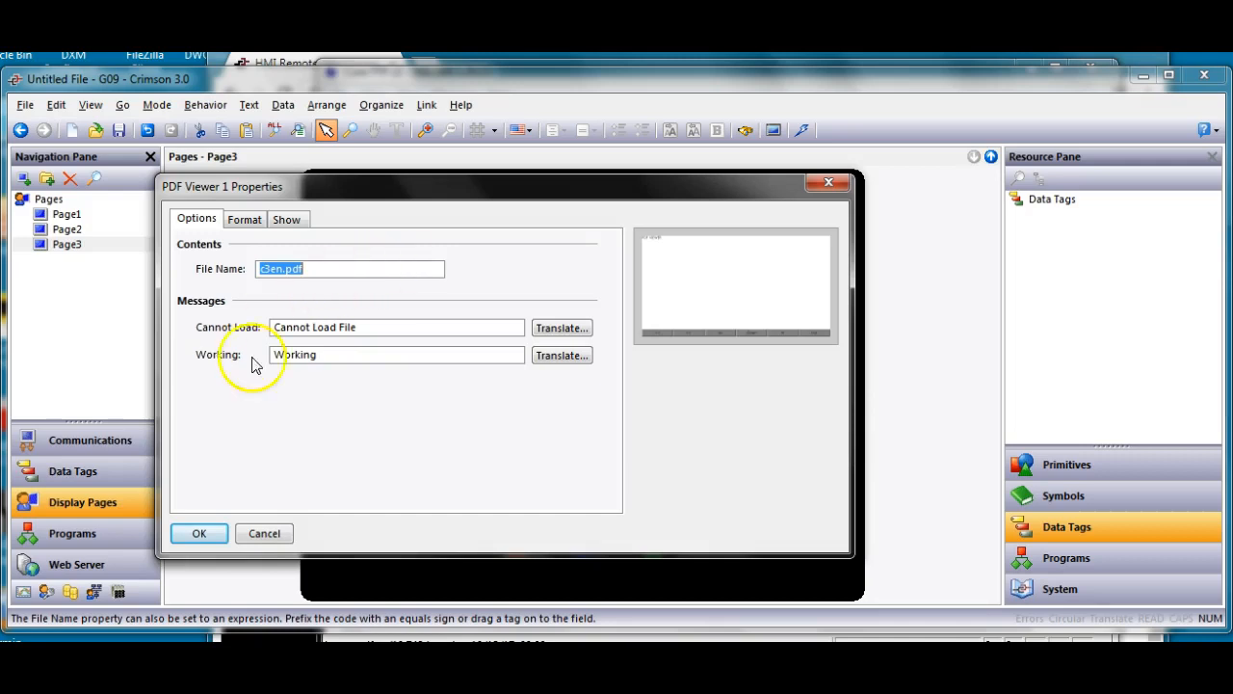
pyautogui.click(199, 532)
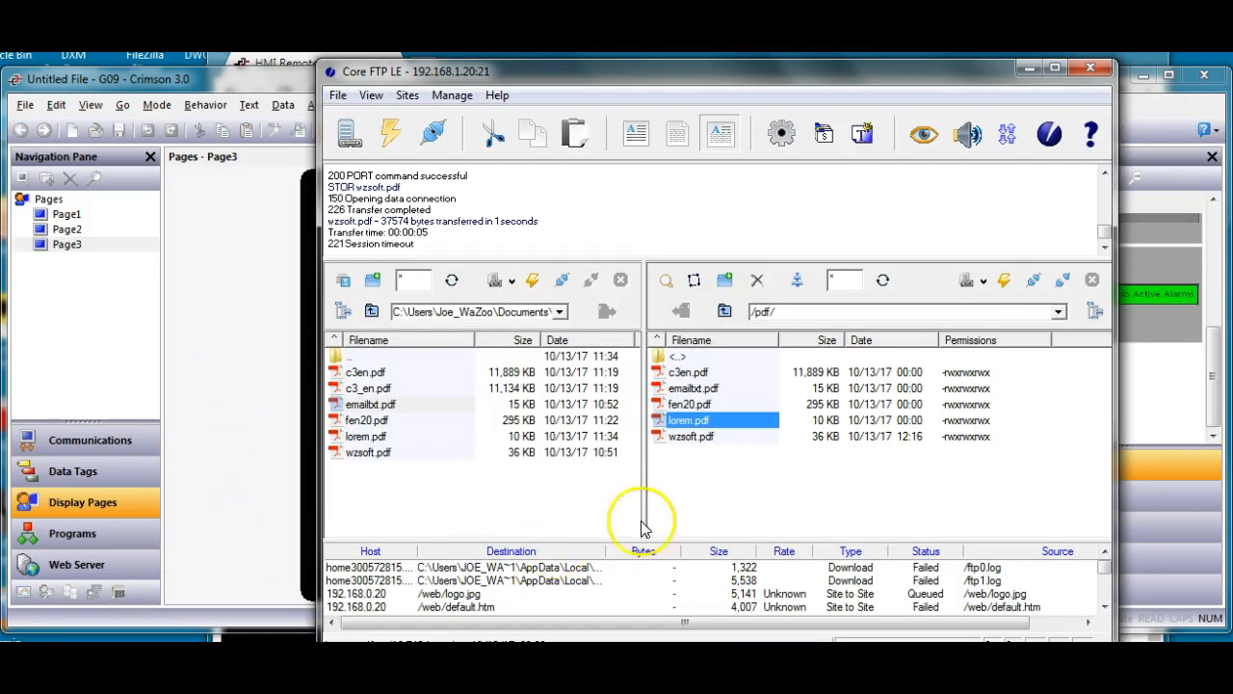
pyautogui.click(688, 372)
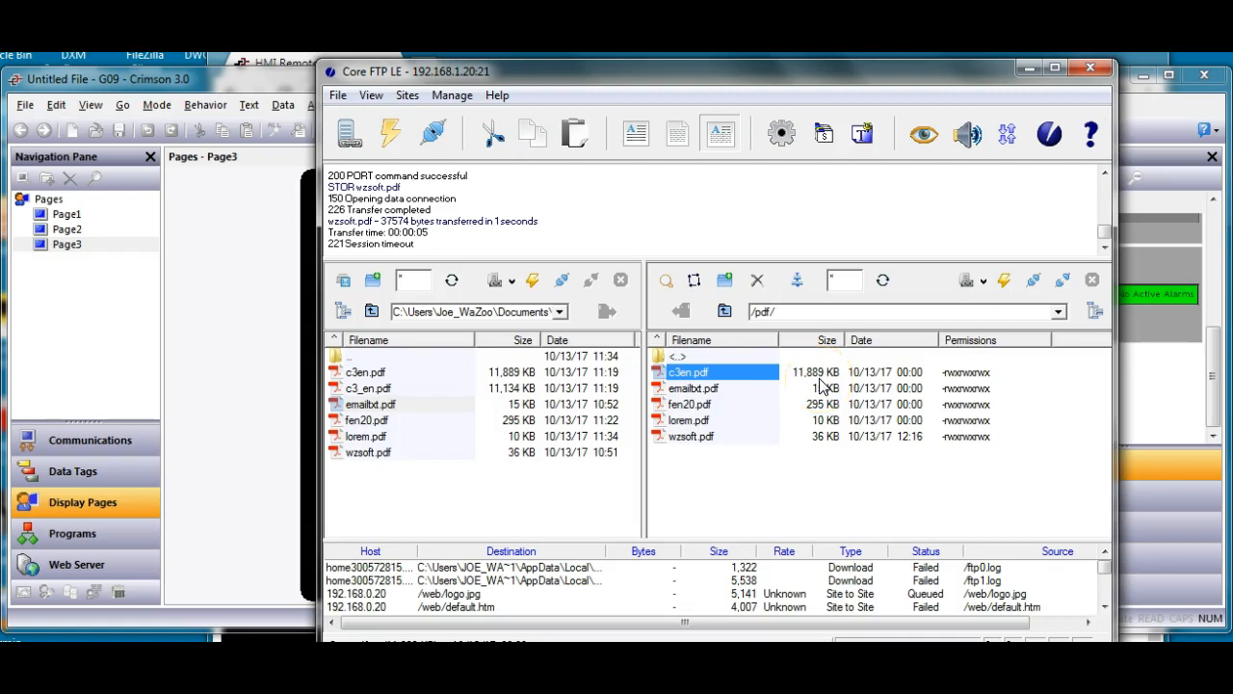
pyautogui.moveTo(177, 408)
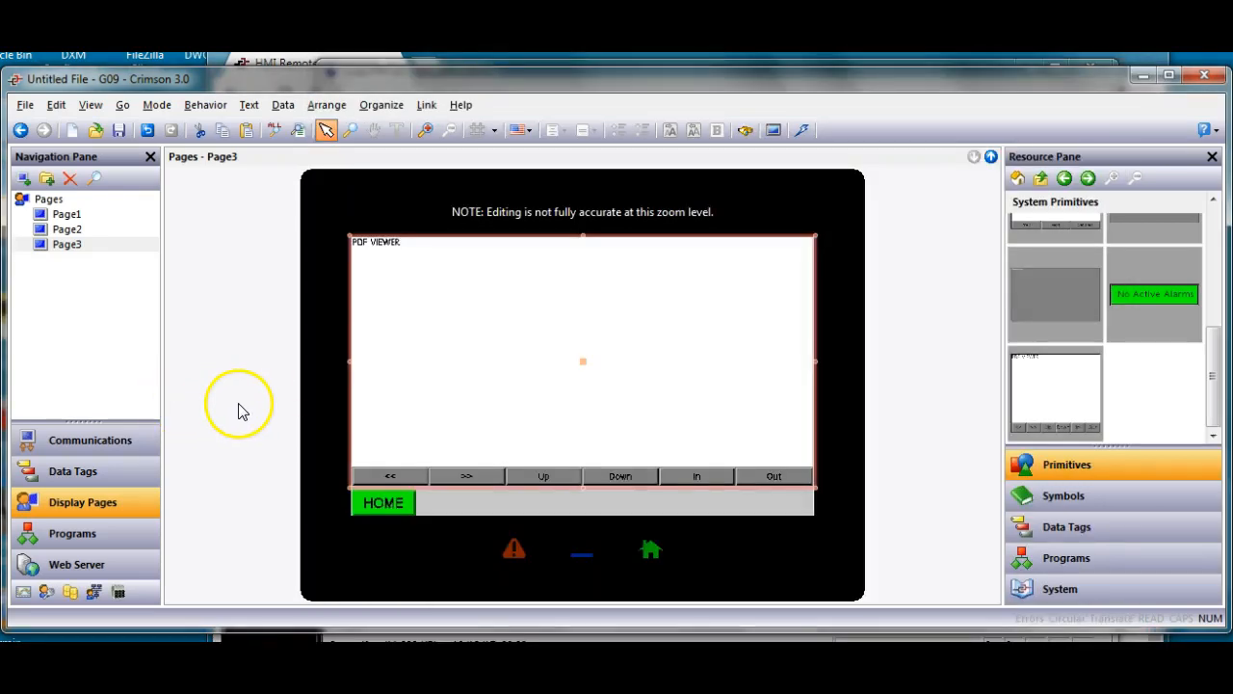
# - From the HMI web server page in Chrome, launch Remote View showing the home page
pyautogui.click(802, 131)
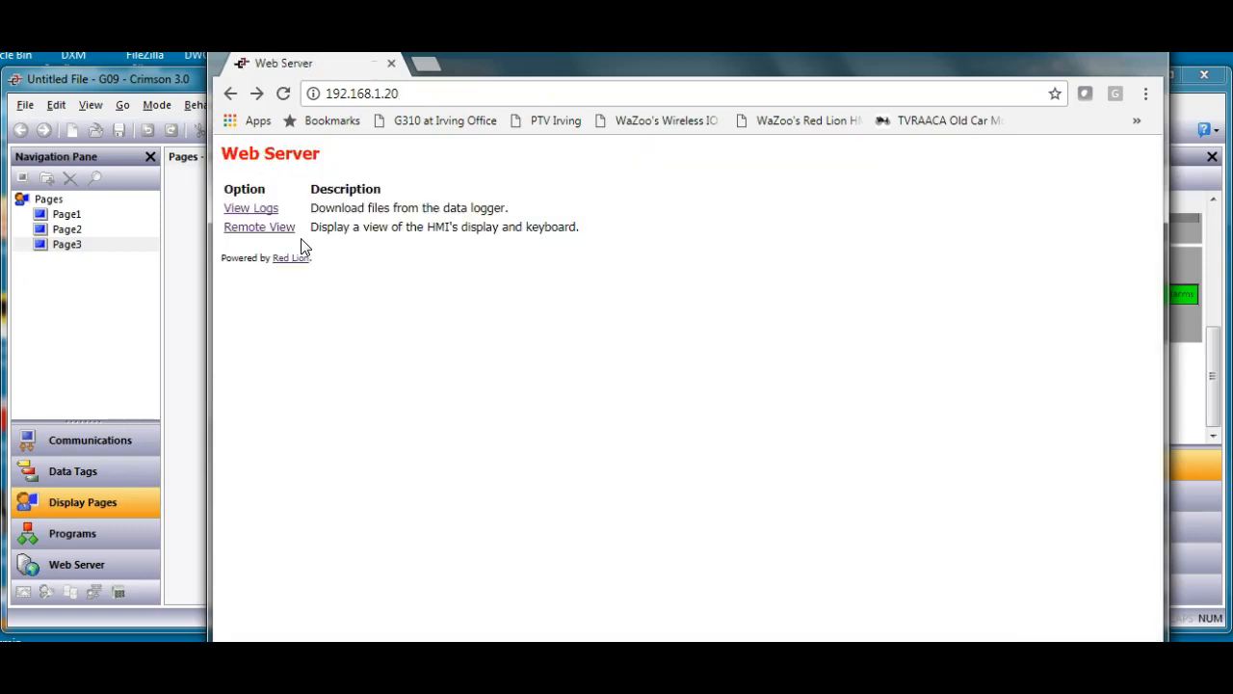
pyautogui.click(258, 227)
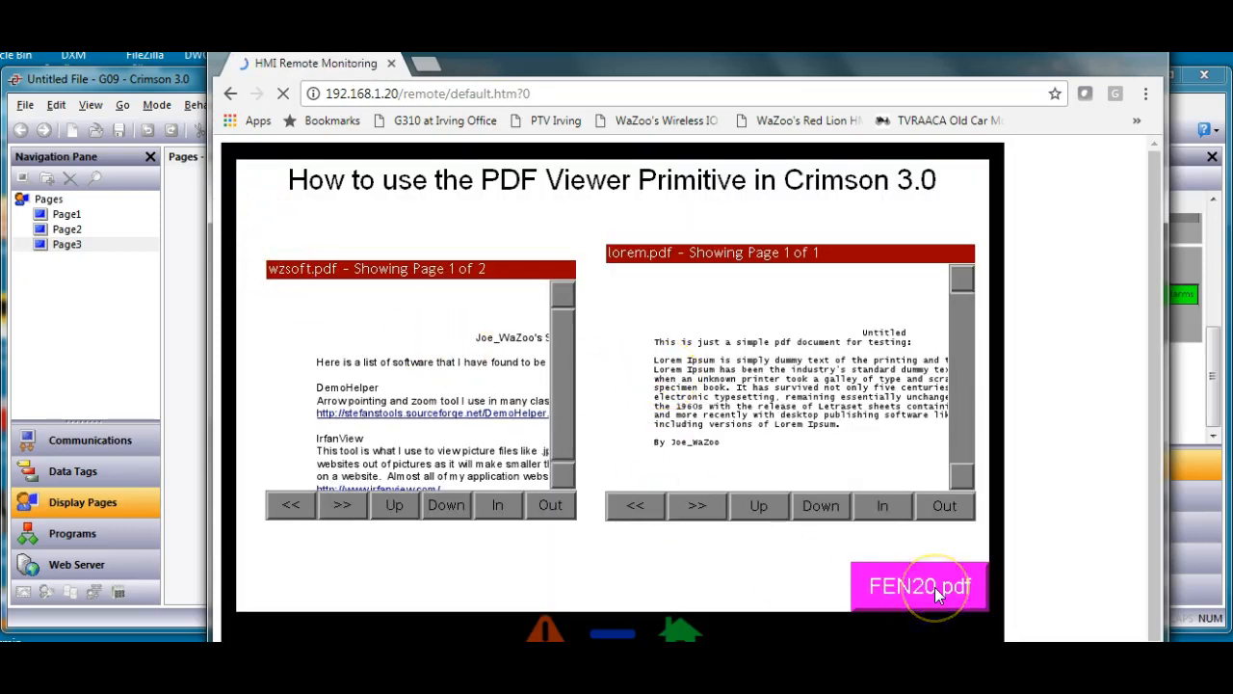
pyautogui.click(917, 586)
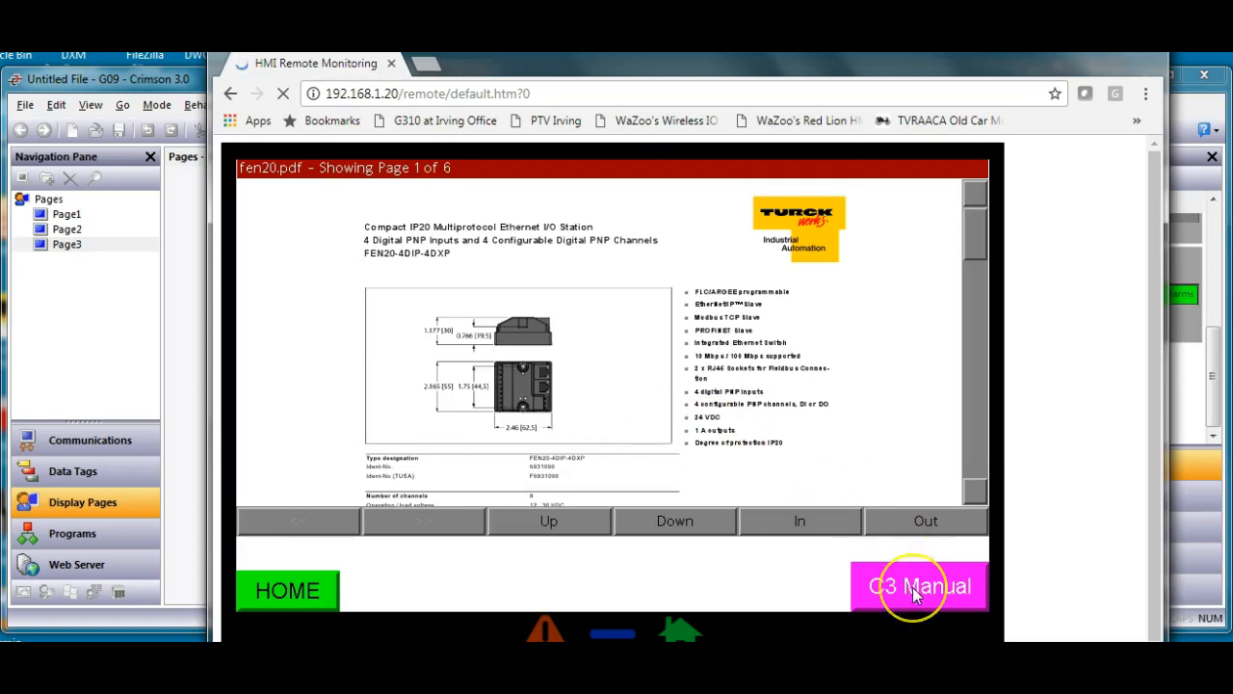
pyautogui.click(917, 586)
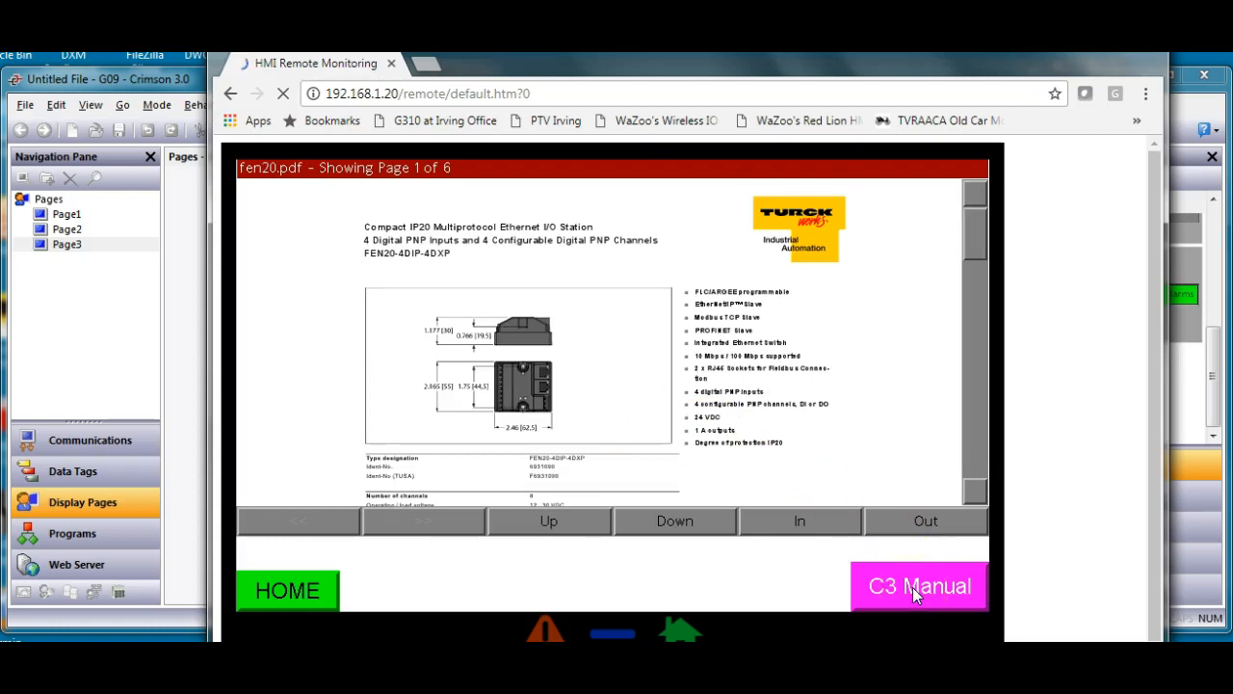
pyautogui.click(917, 586)
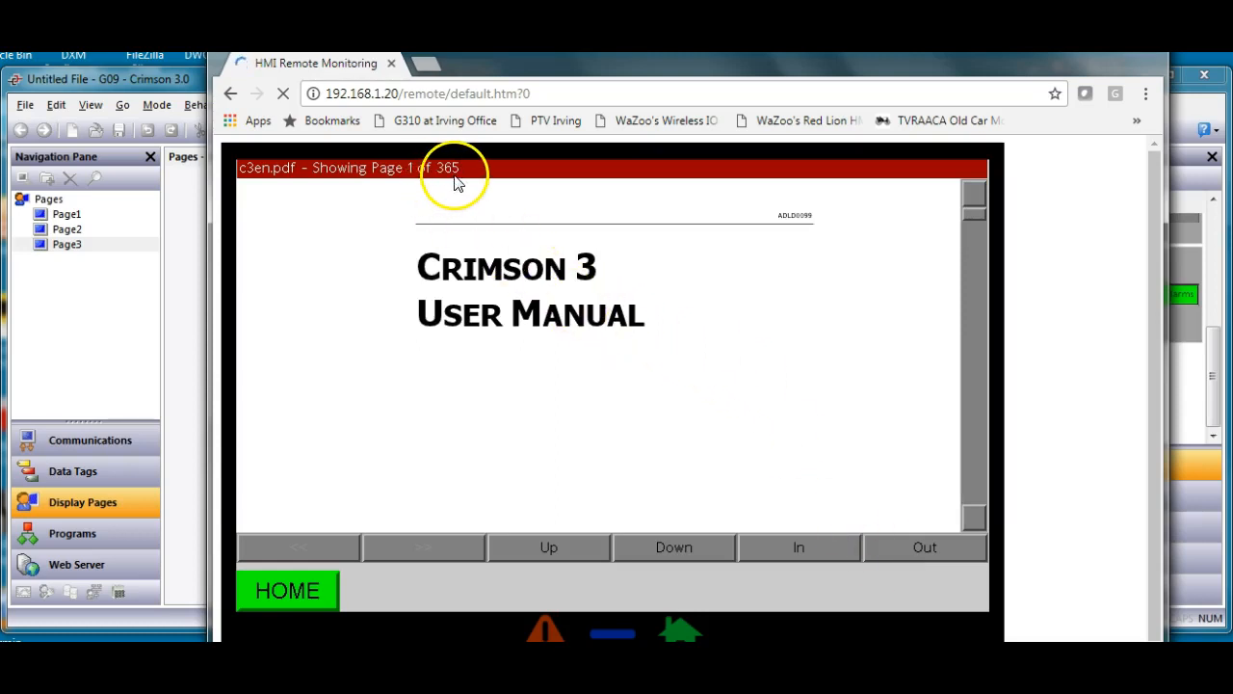
pyautogui.moveTo(954, 405)
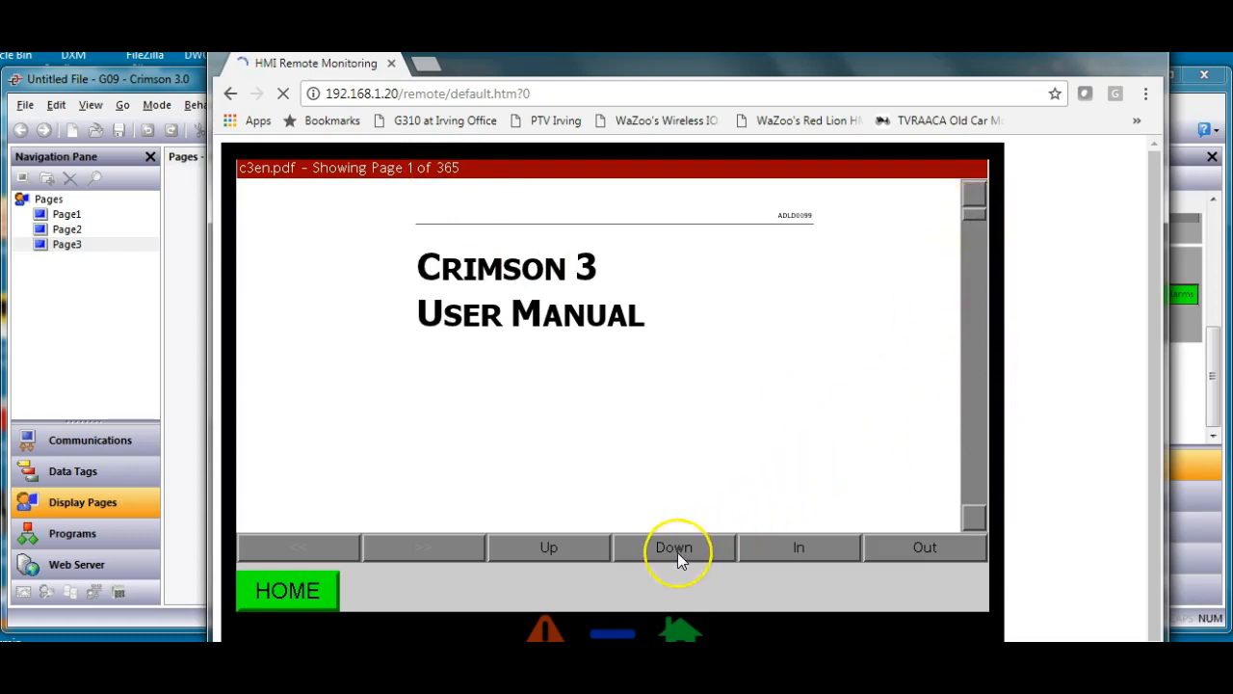
pyautogui.click(675, 547)
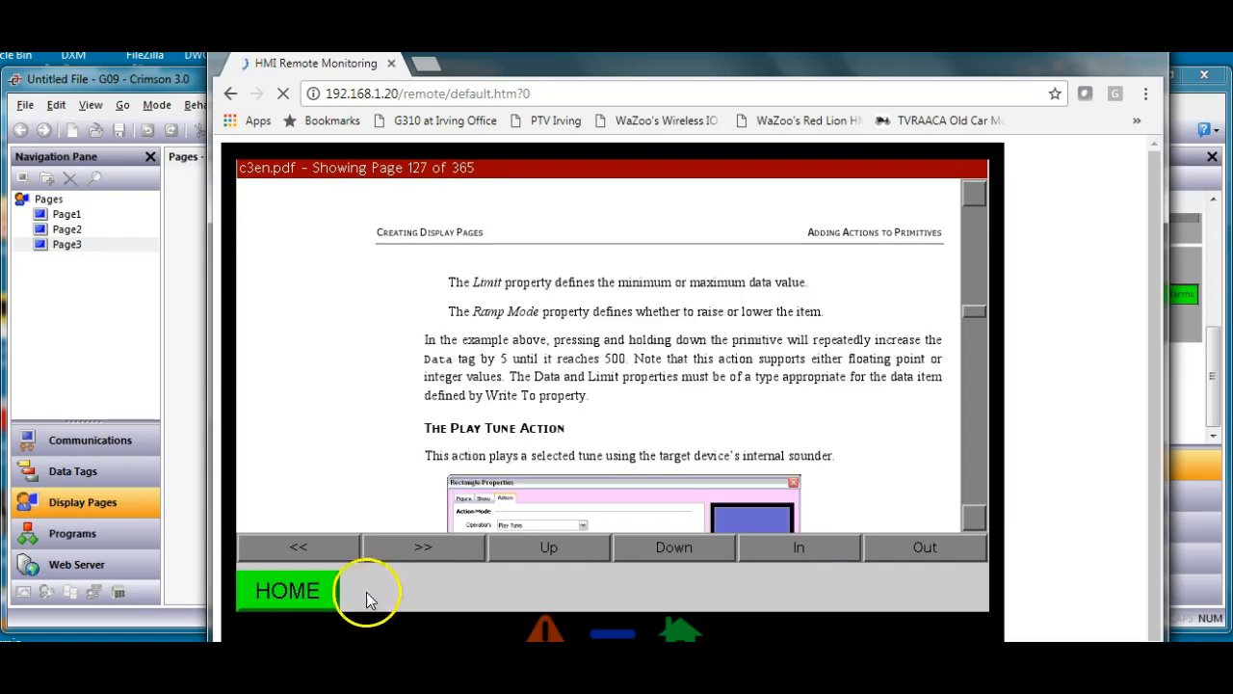
pyautogui.click(286, 589)
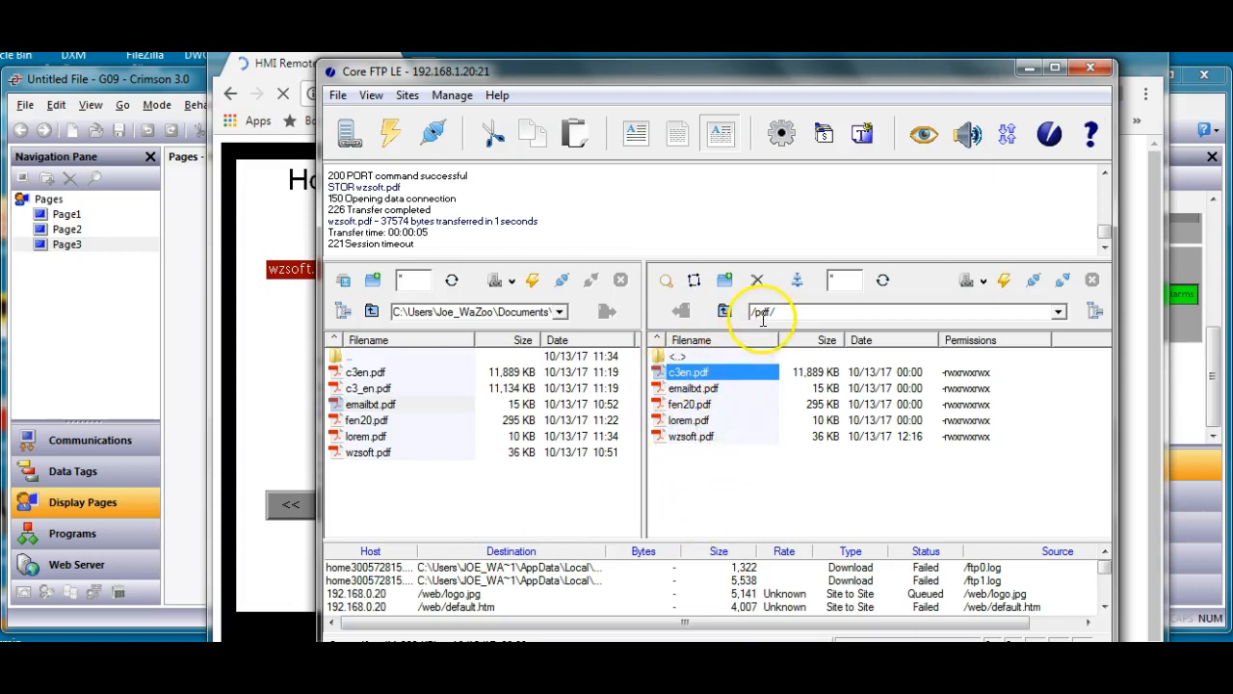
pyautogui.moveTo(761, 312)
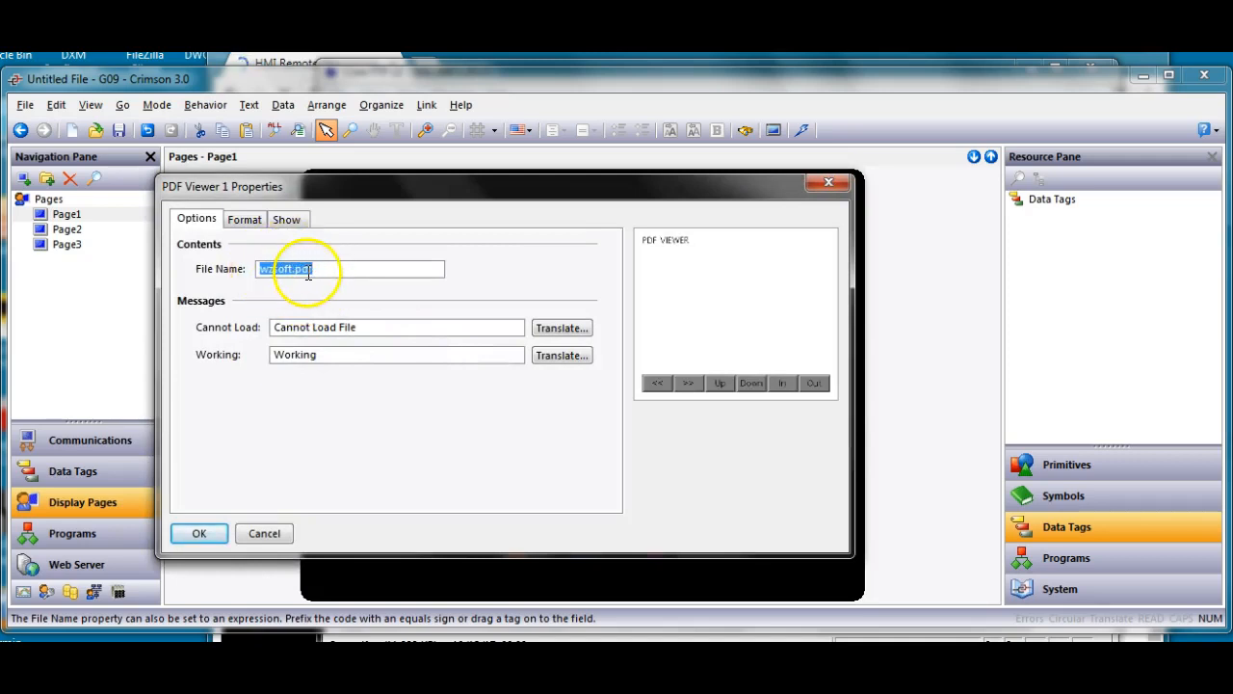
pyautogui.moveTo(196, 503)
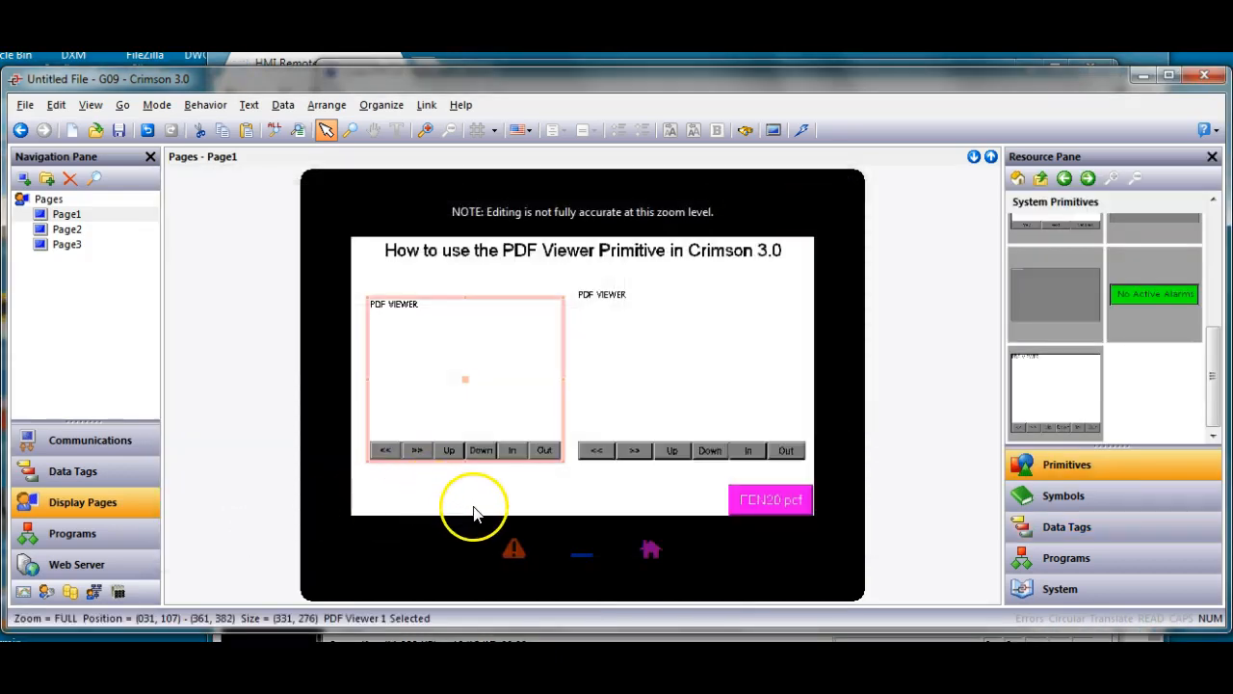
pyautogui.click(473, 505)
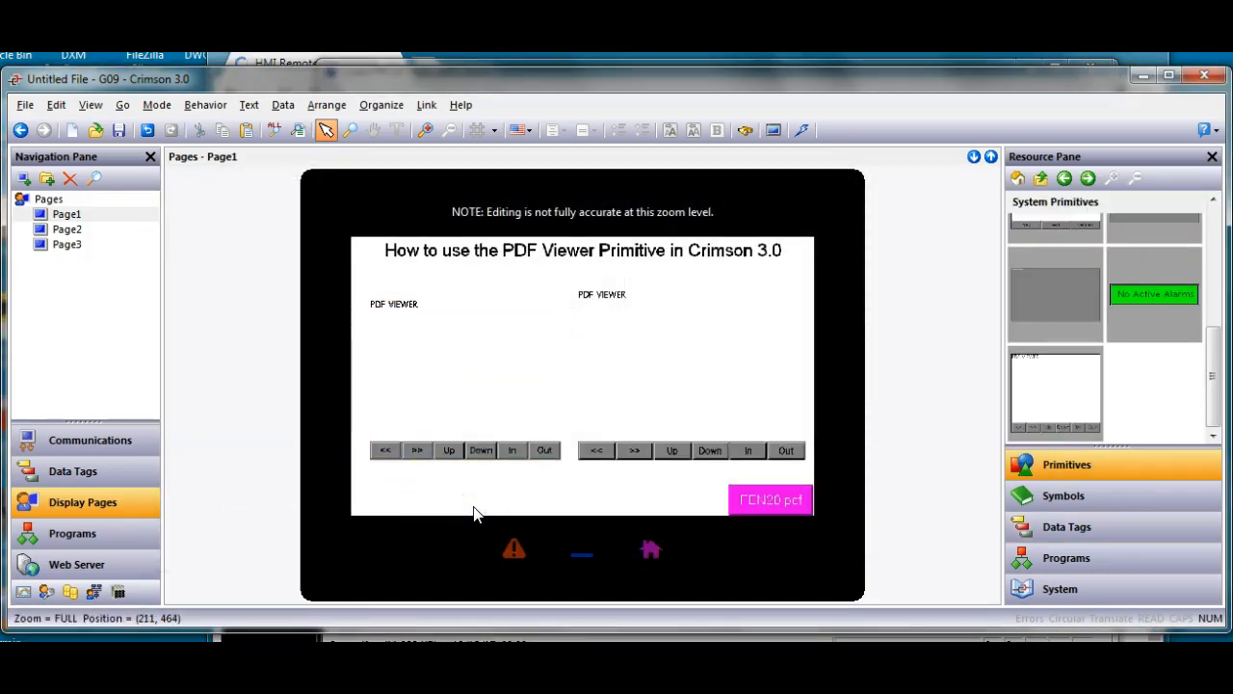